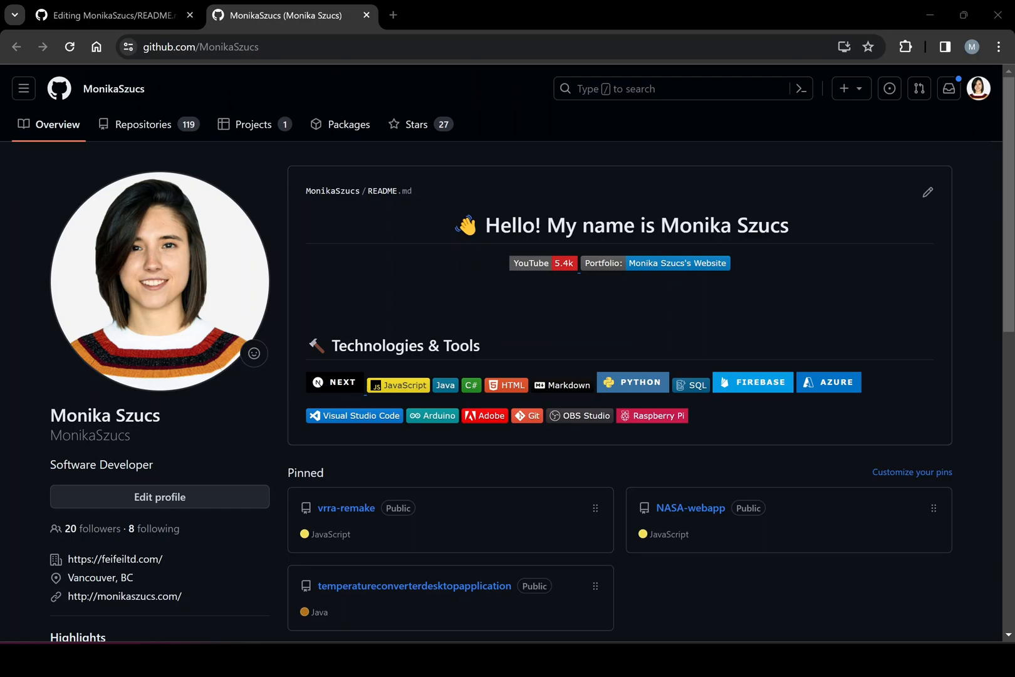
mouse_move(486, 180)
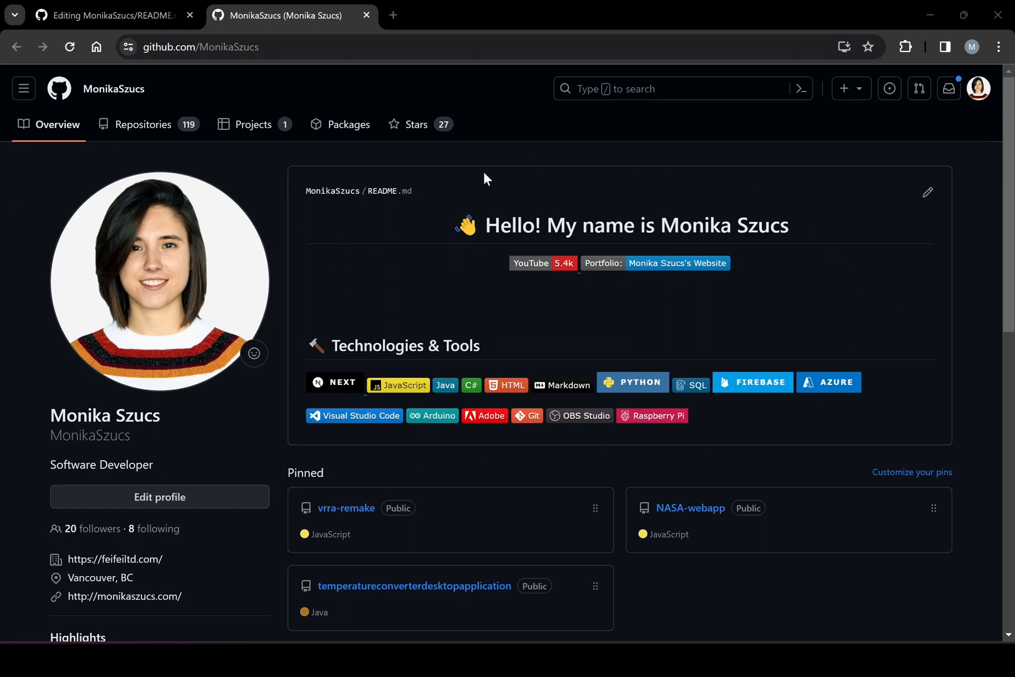
mouse_move(383, 299)
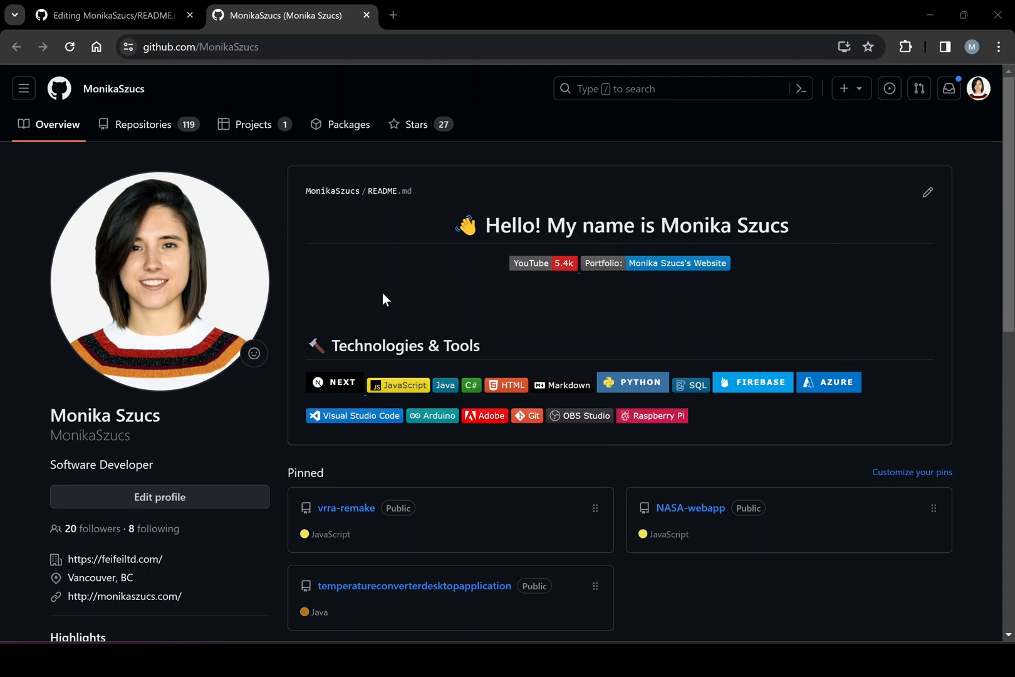
mouse_move(739, 354)
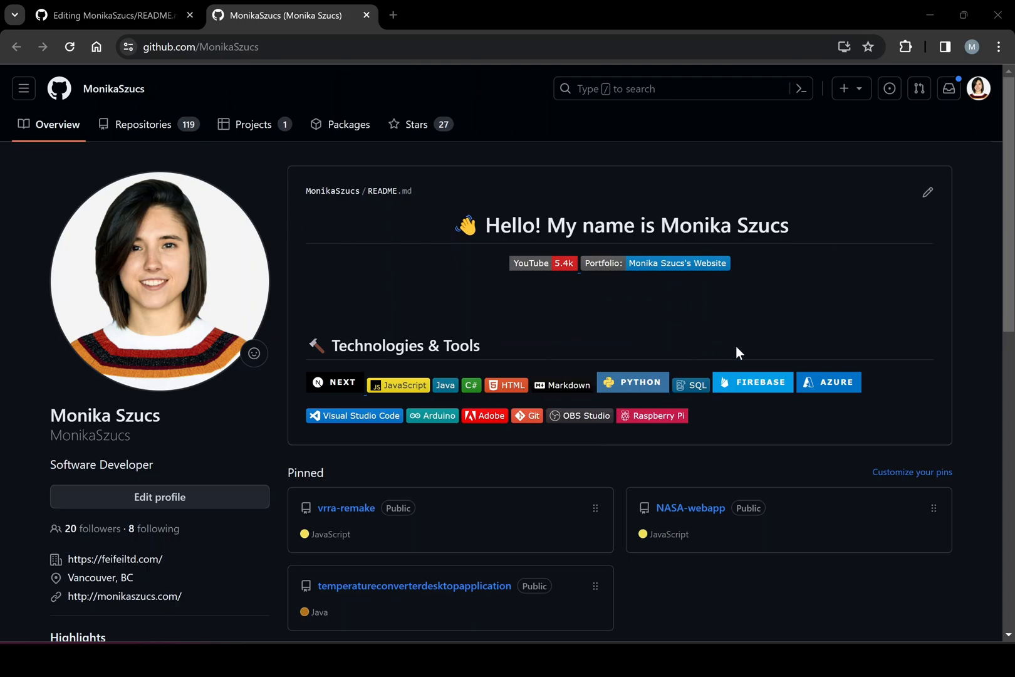
mouse_move(842, 359)
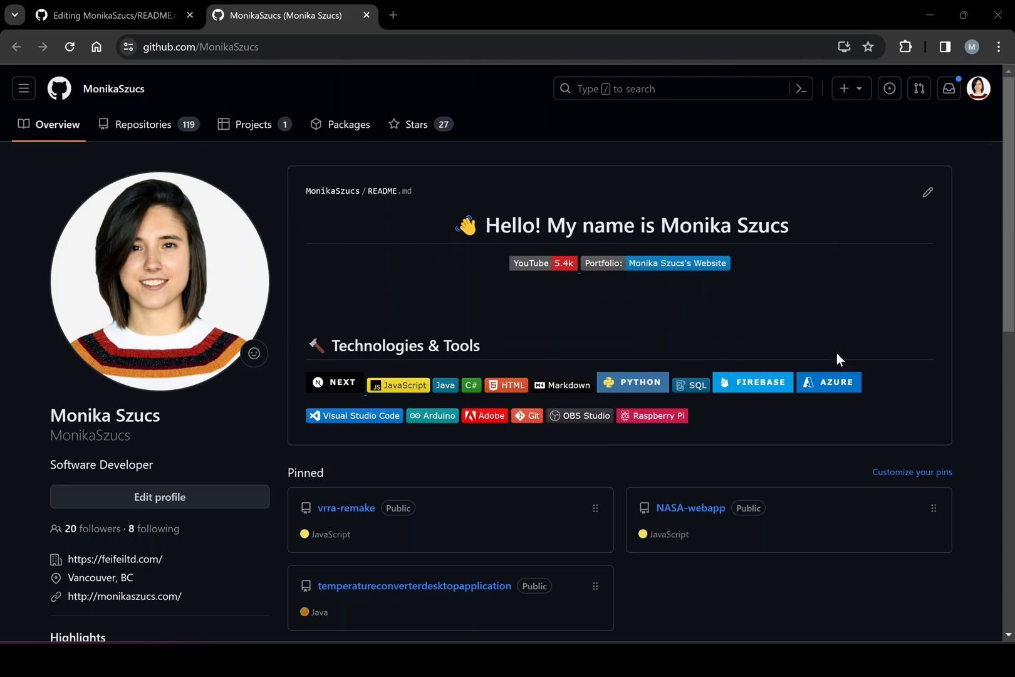
mouse_move(652, 332)
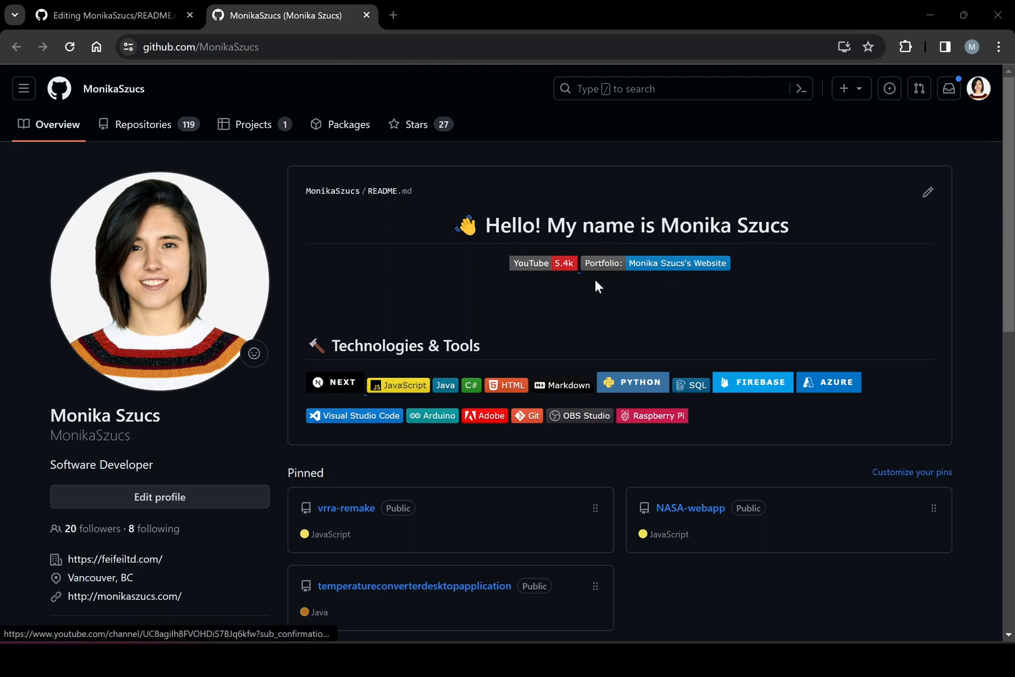
mouse_move(574, 416)
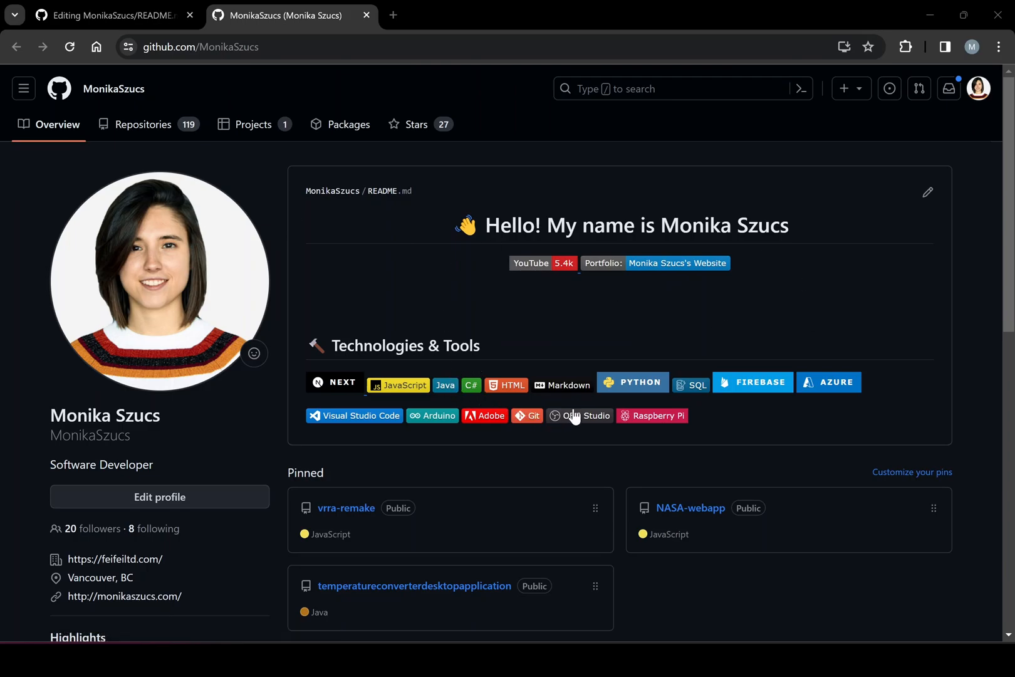
mouse_move(564, 396)
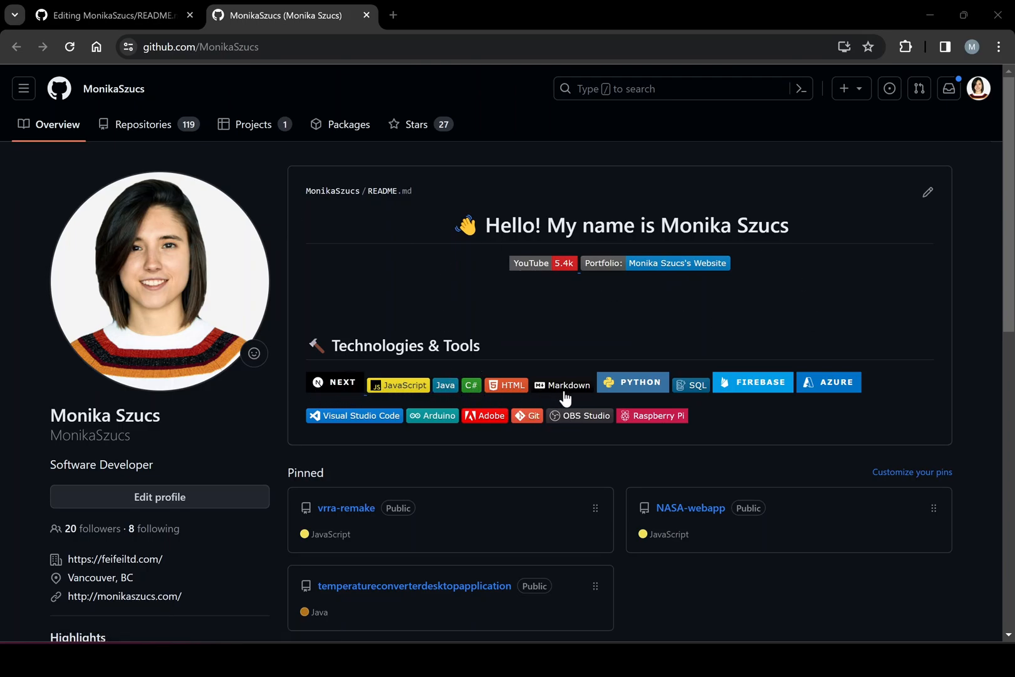
mouse_move(398, 388)
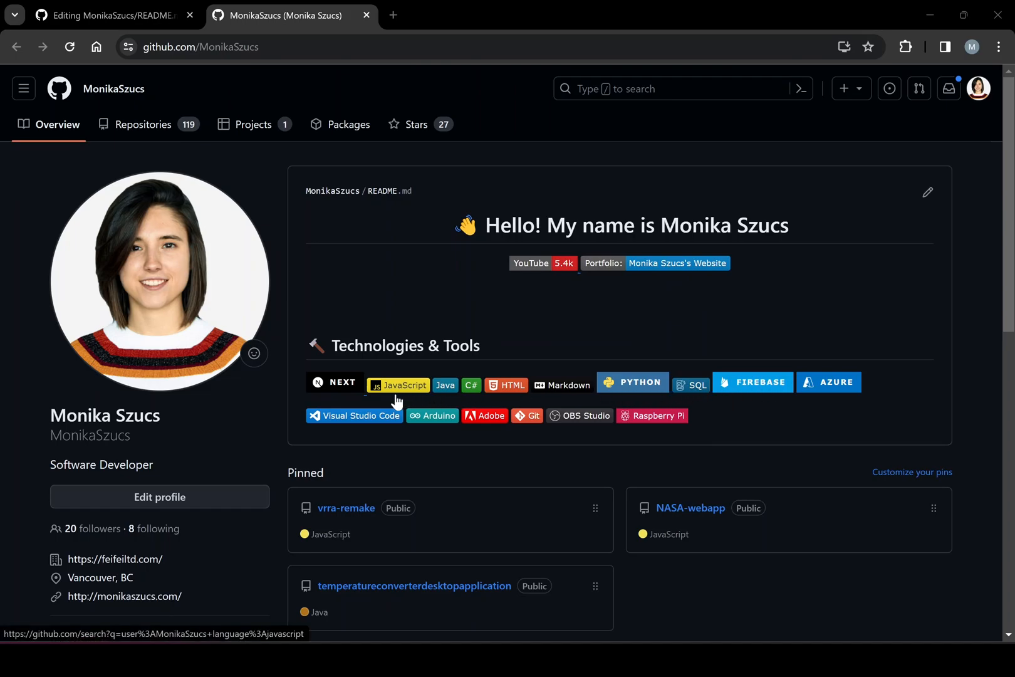
mouse_move(480, 407)
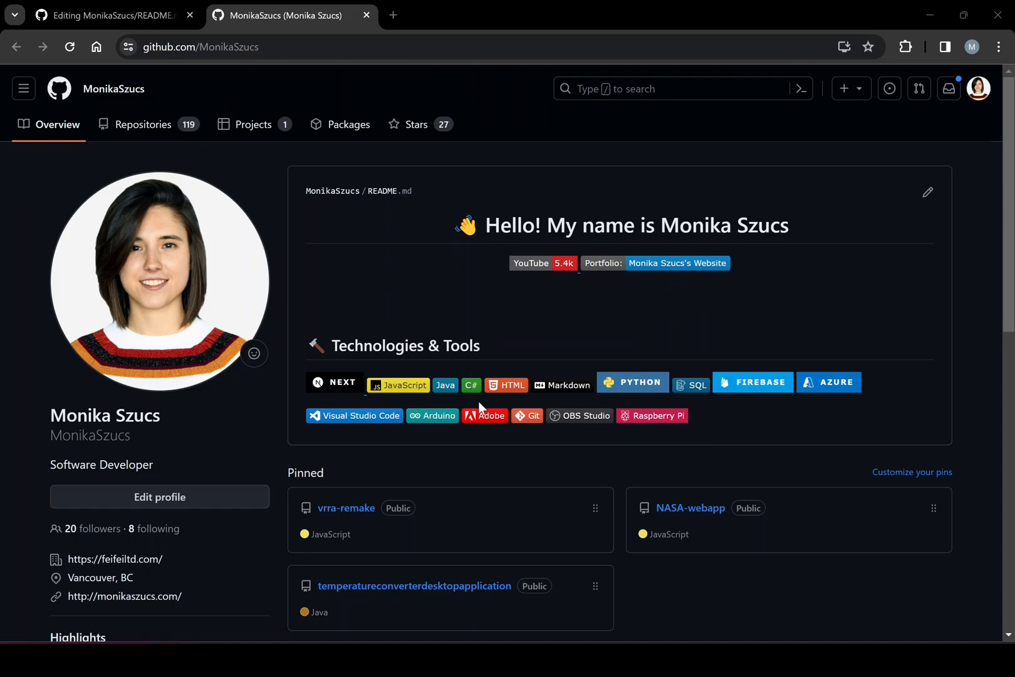
mouse_move(537, 403)
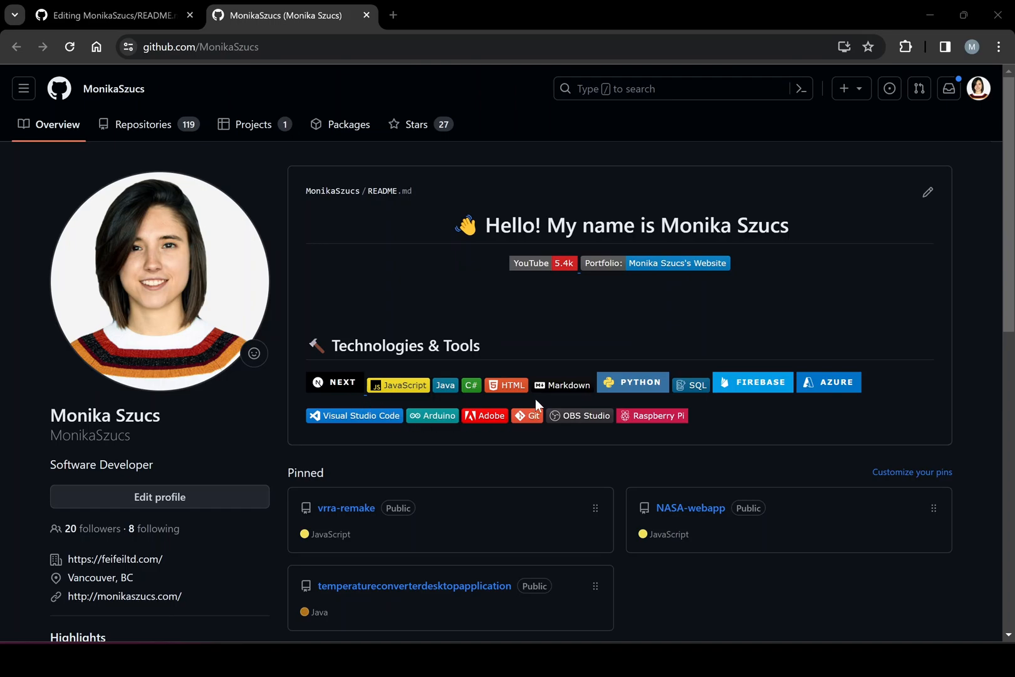
mouse_move(377, 371)
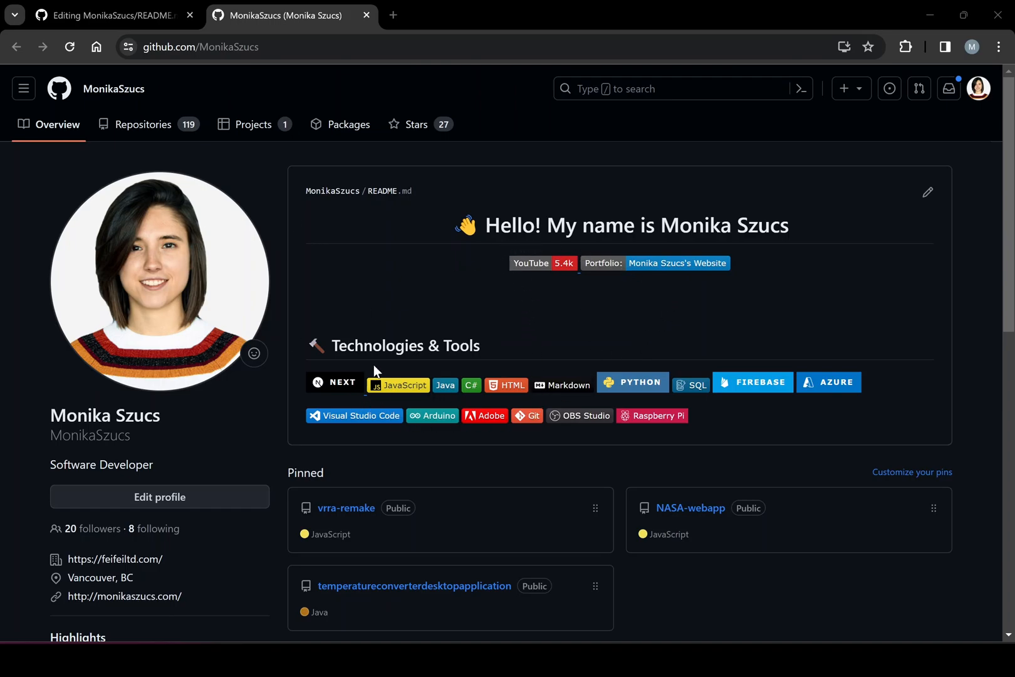
mouse_move(382, 292)
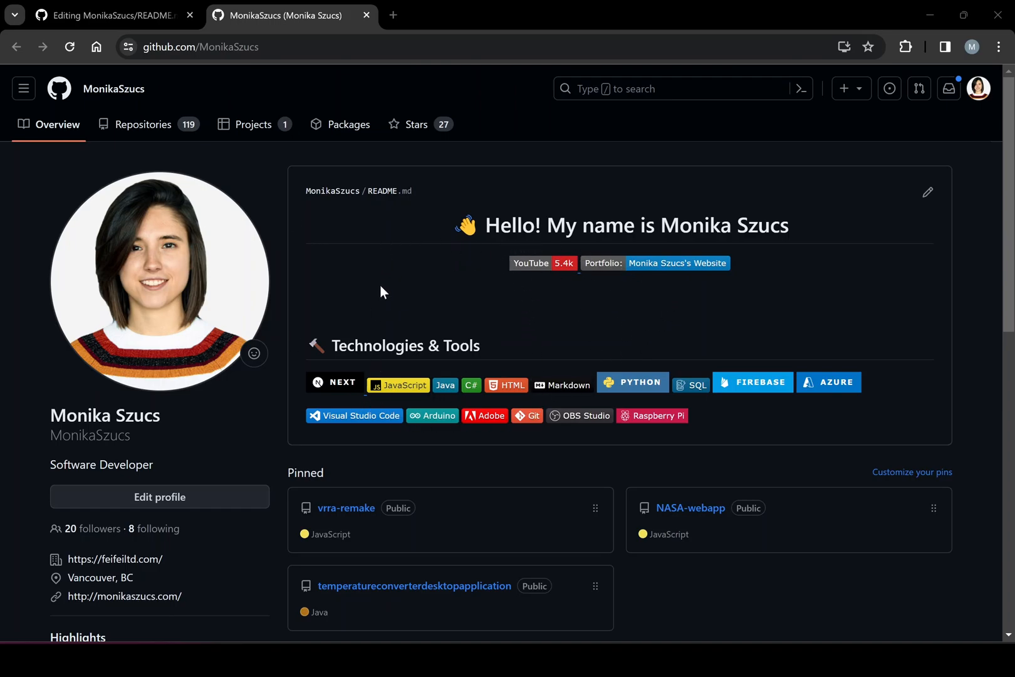
mouse_move(658, 335)
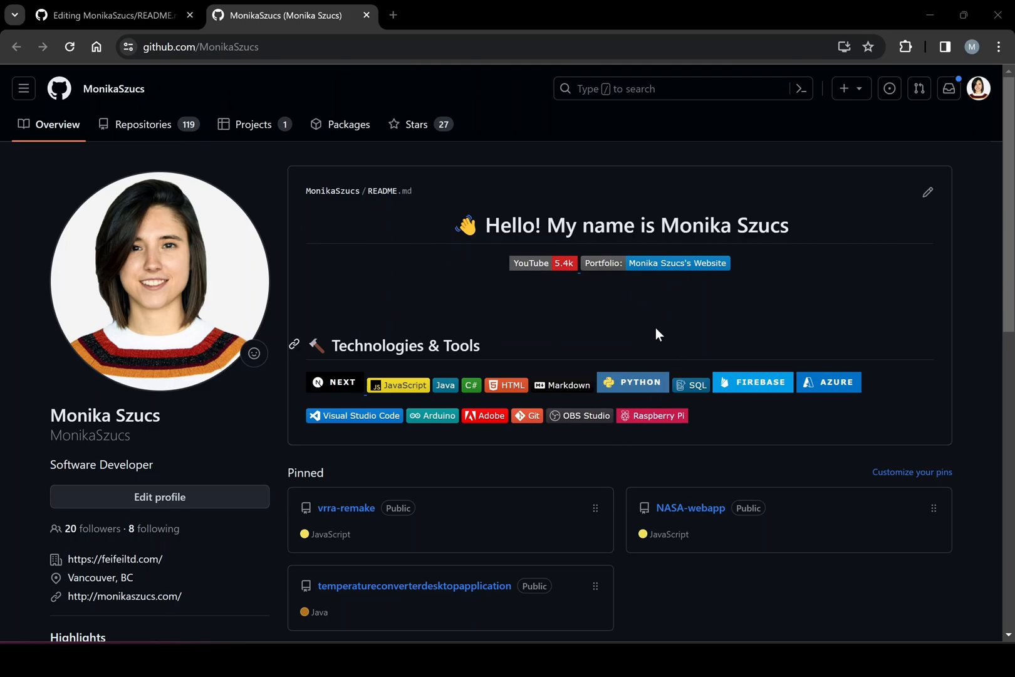
mouse_move(618, 252)
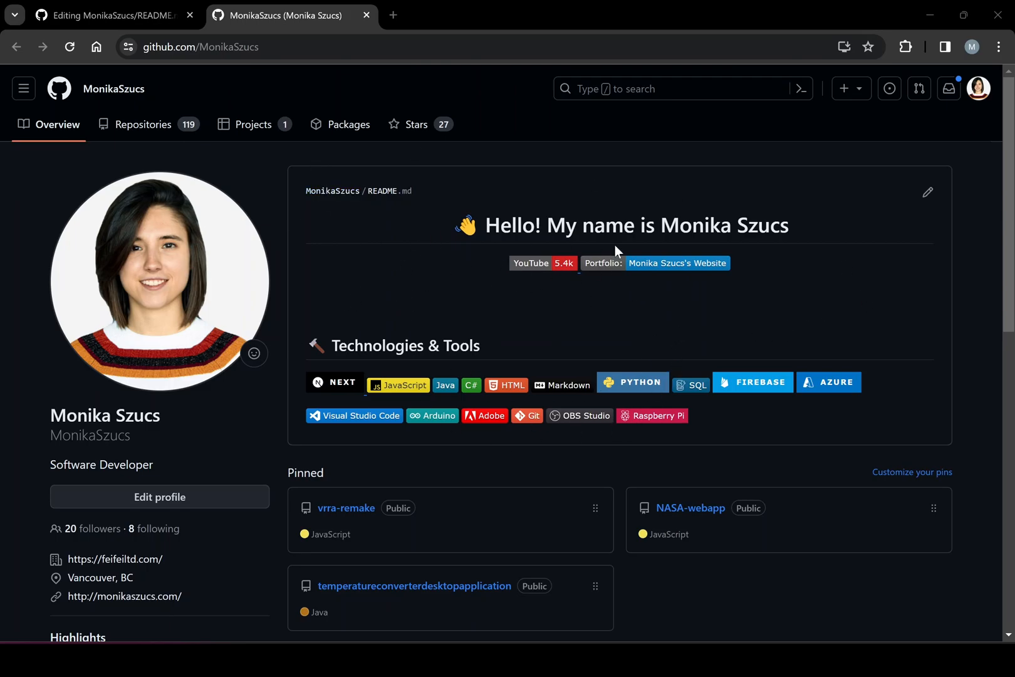
mouse_move(810, 307)
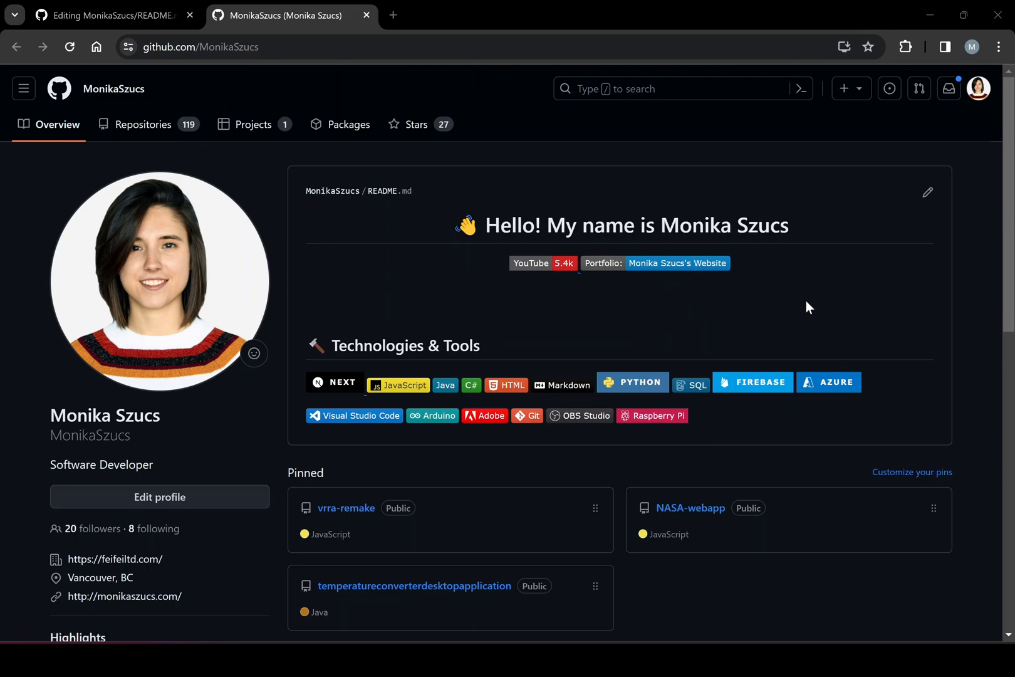
mouse_move(929, 192)
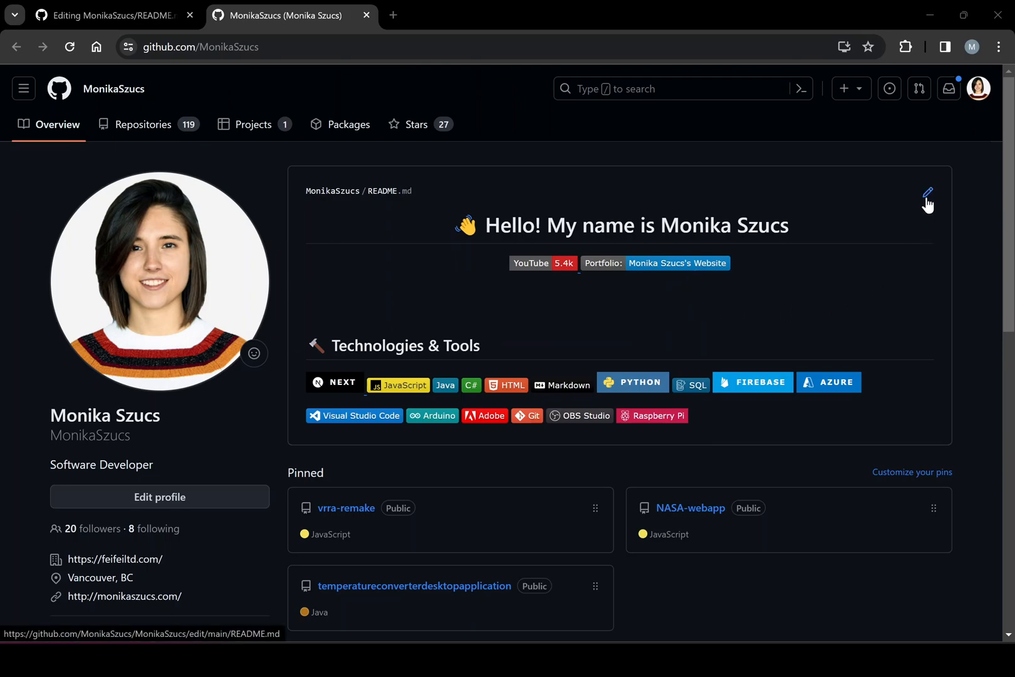
mouse_move(842, 198)
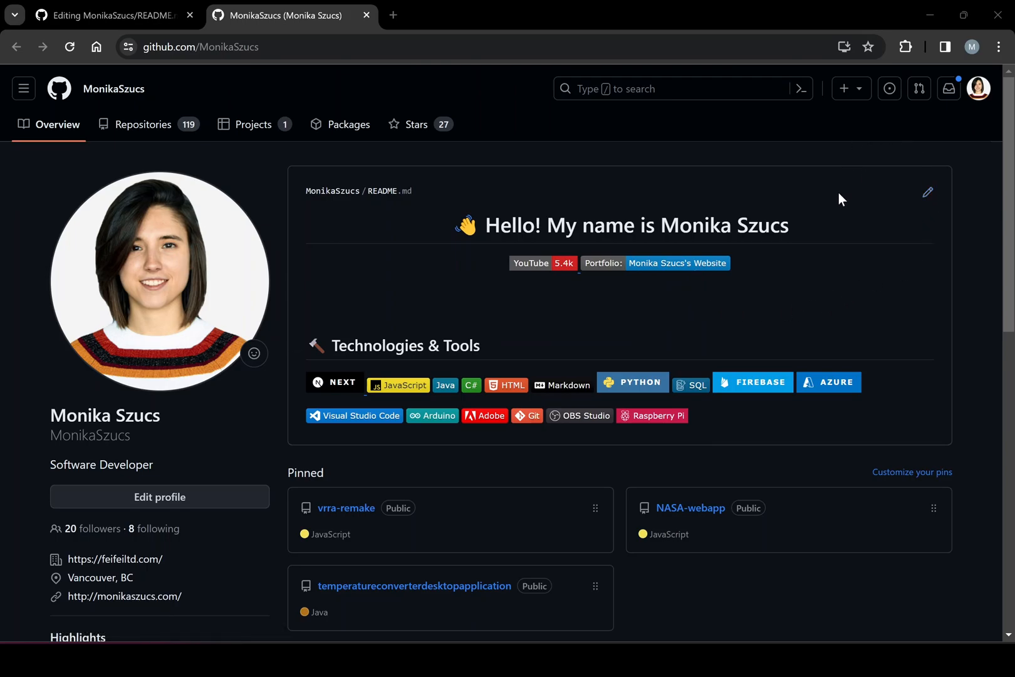
- Edit README.md so line 1's closing </h2> becomes </h1>, then start committing the change
click(928, 192)
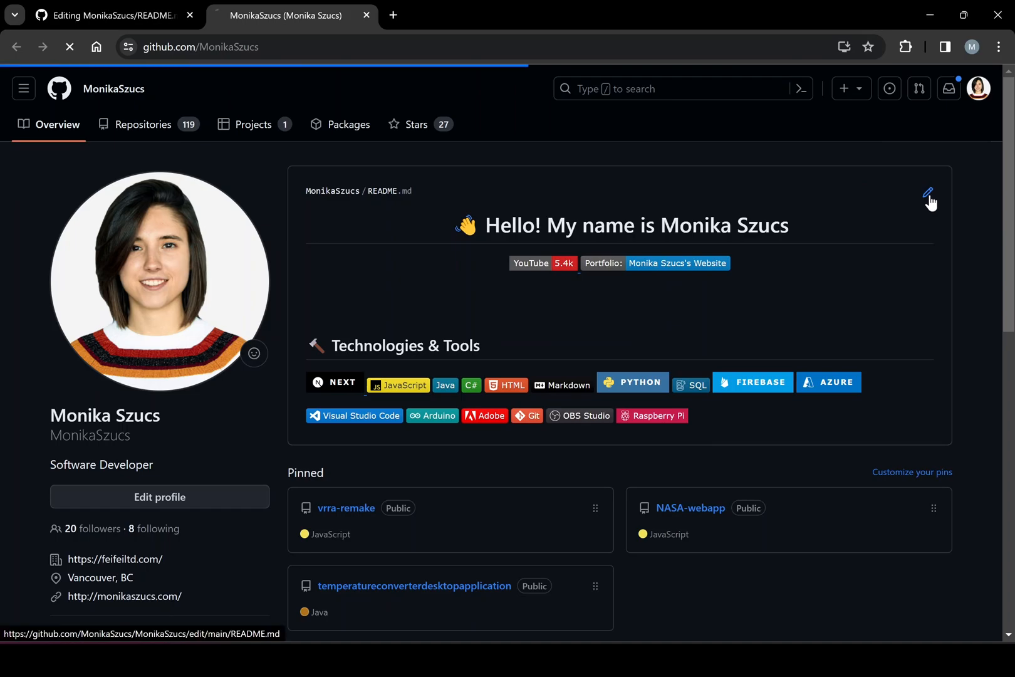
click(929, 193)
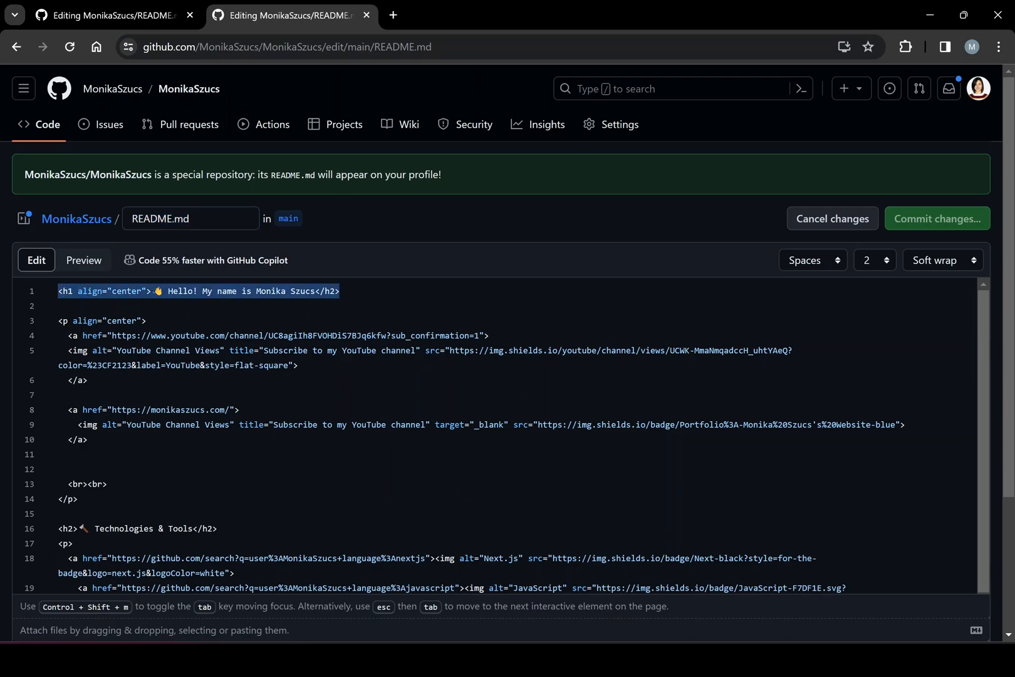
click(146, 321)
text(1)
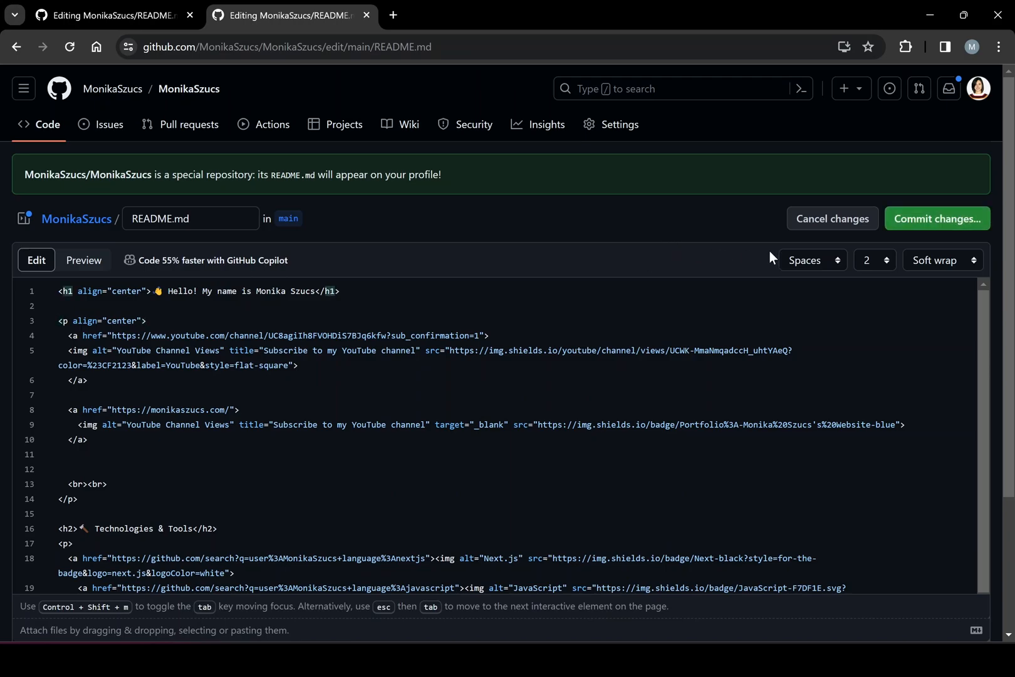
click(937, 219)
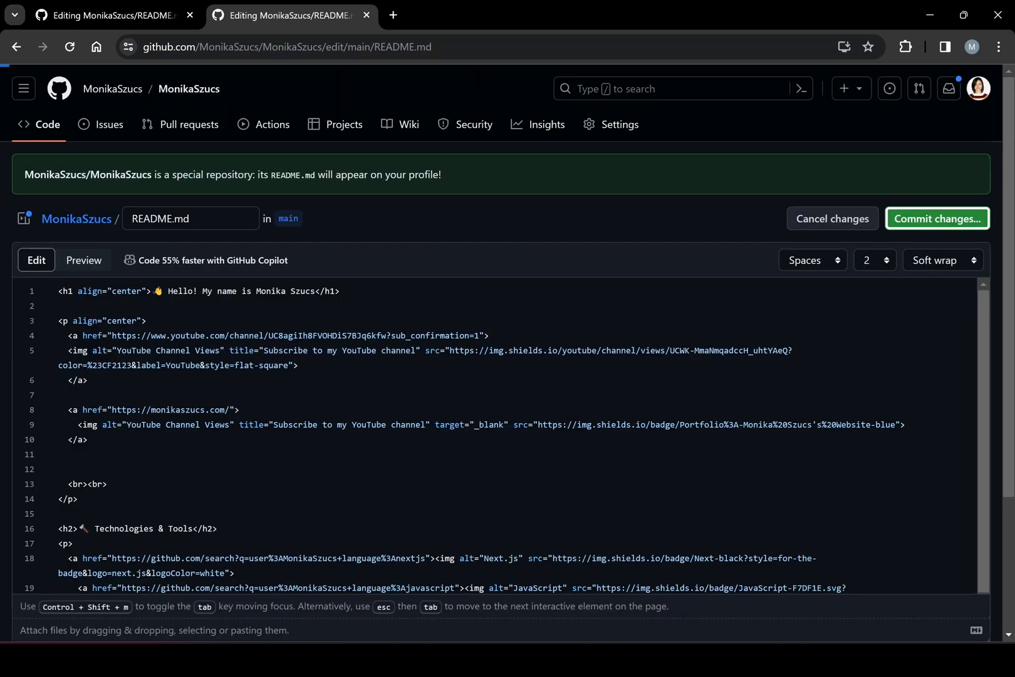
- Confirm the commit of the heading fix and reopen README.md for editing
click(936, 219)
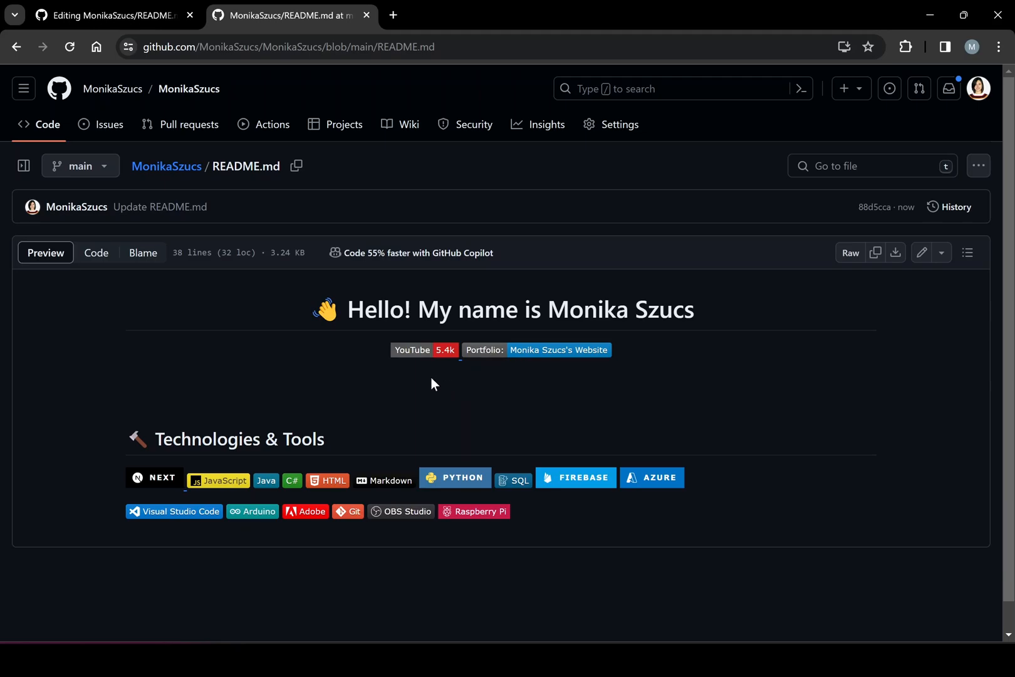
mouse_move(877, 263)
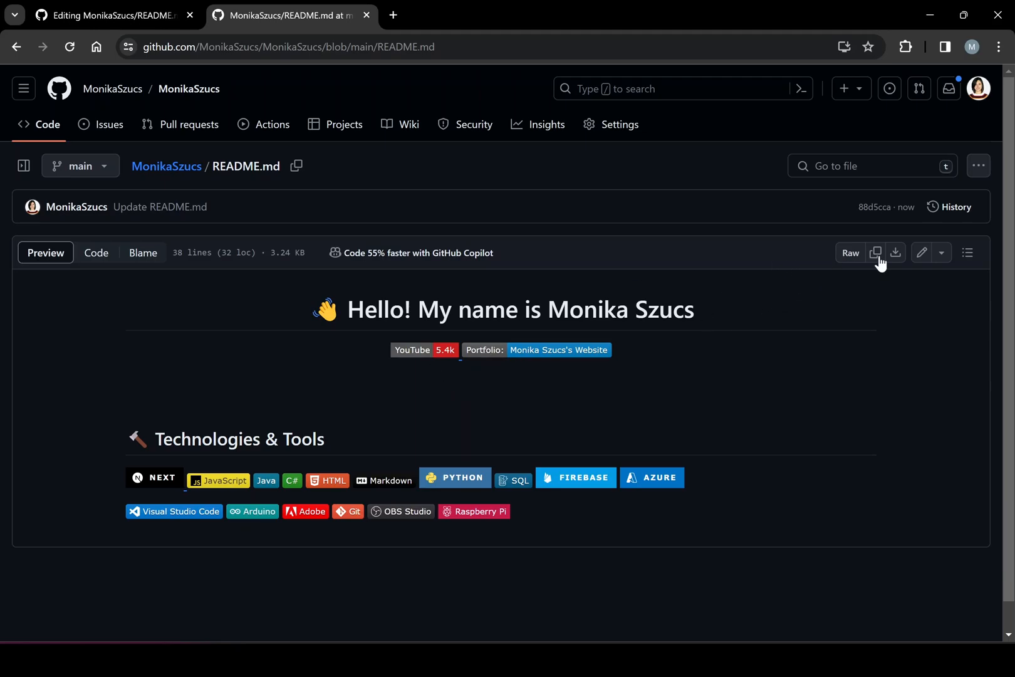
click(921, 253)
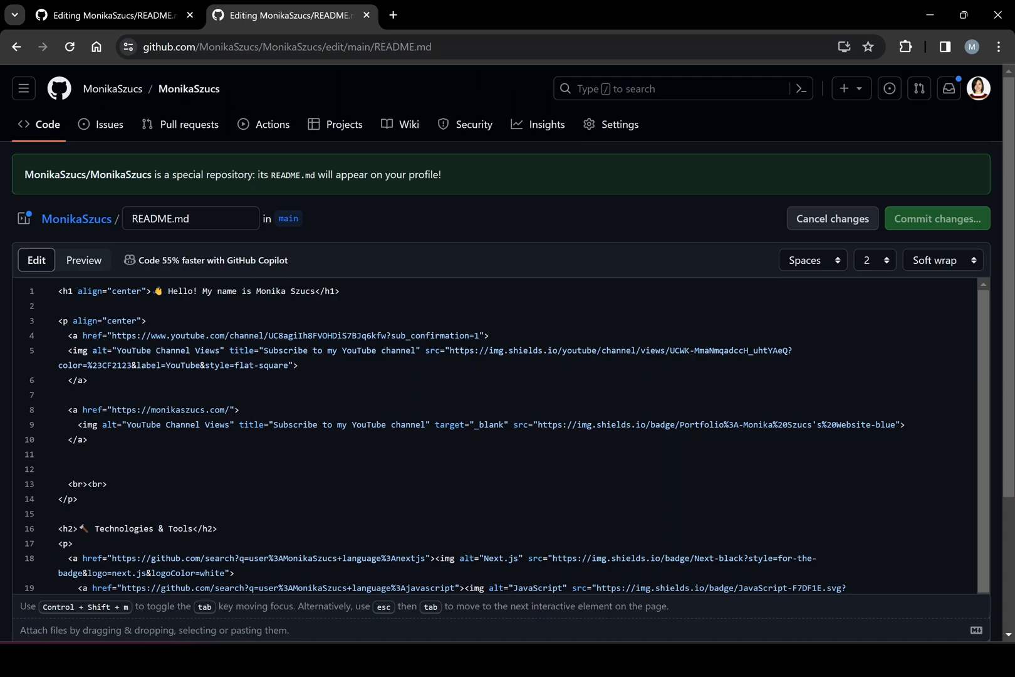
scroll(down, 3)
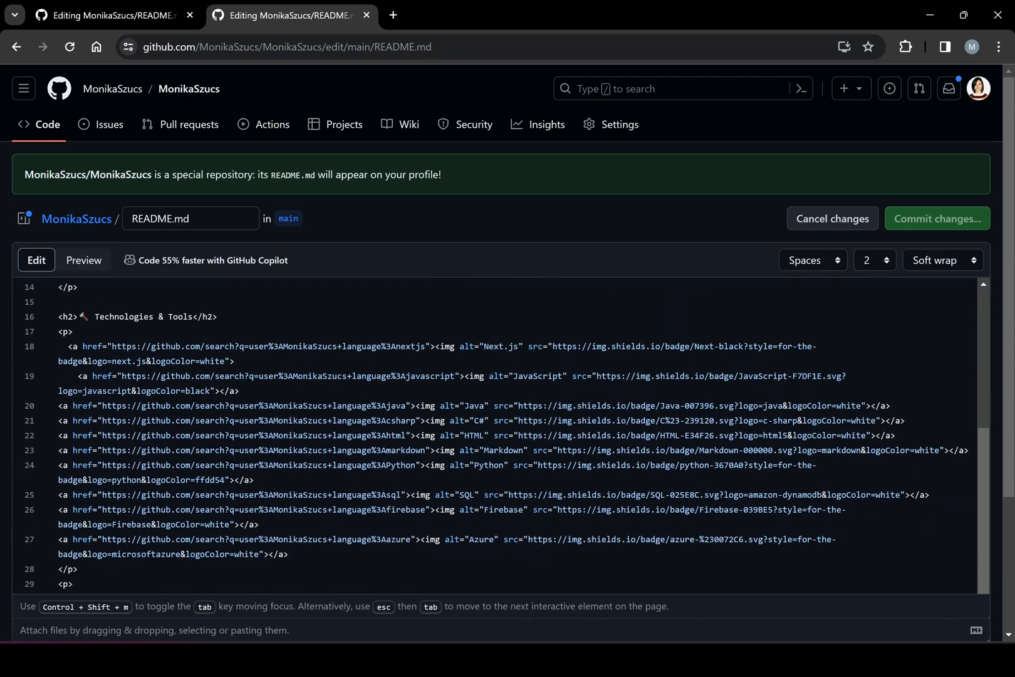
scroll(down, 3)
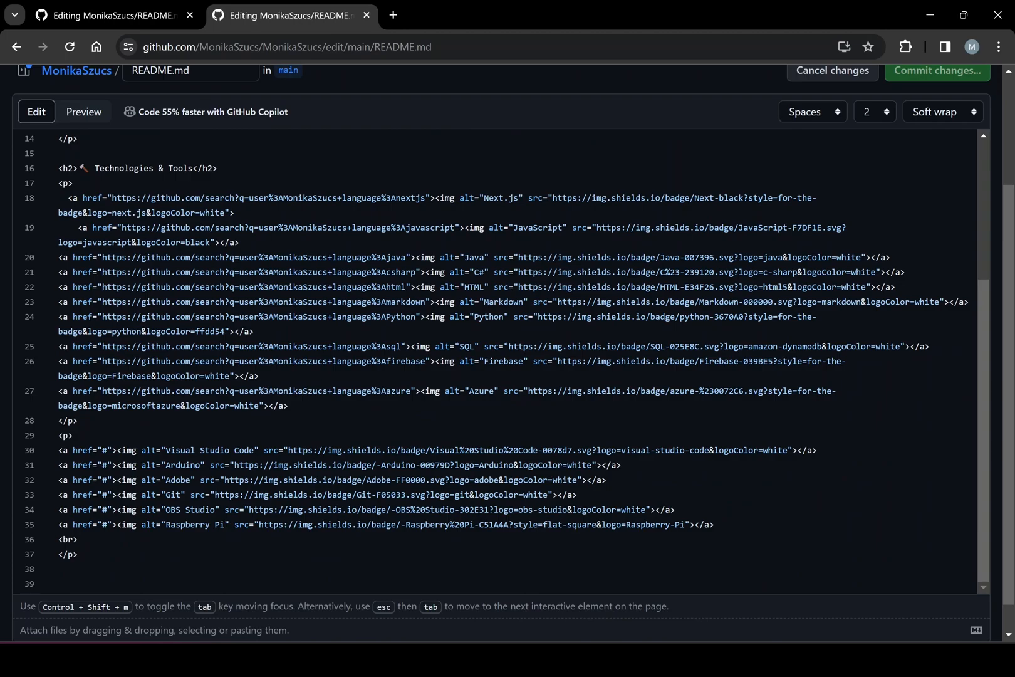
scroll(up, 3)
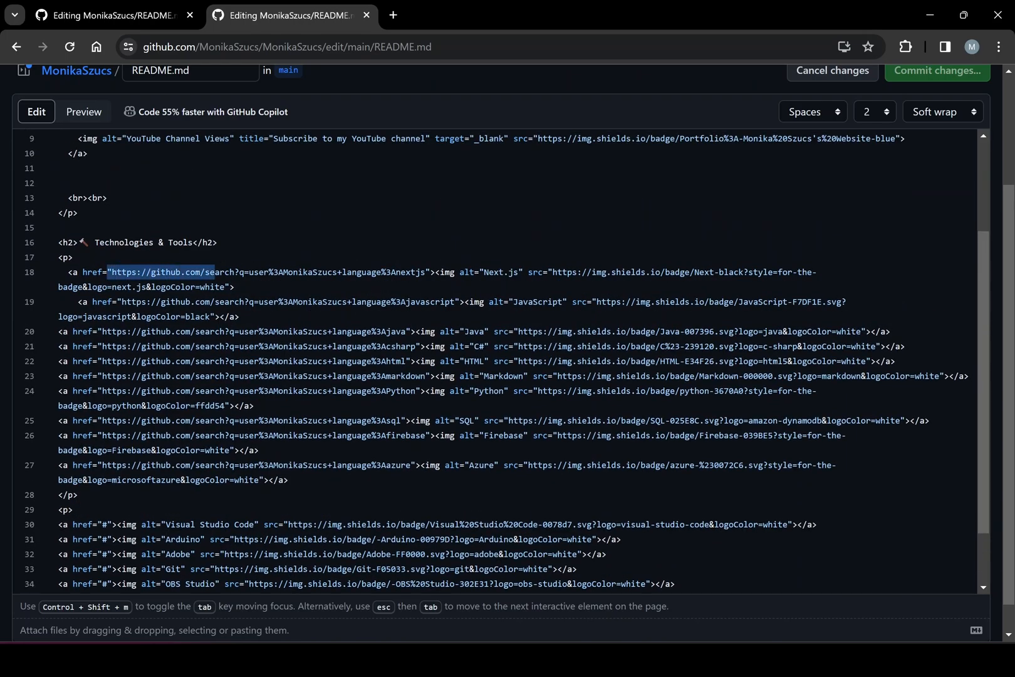
click(283, 272)
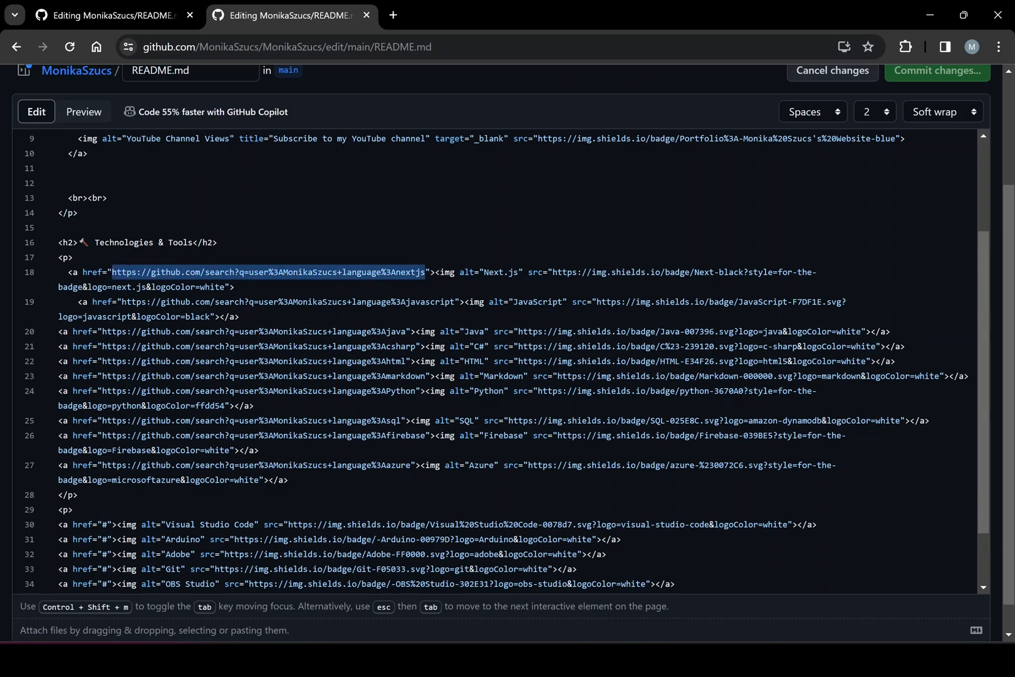
click(229, 272)
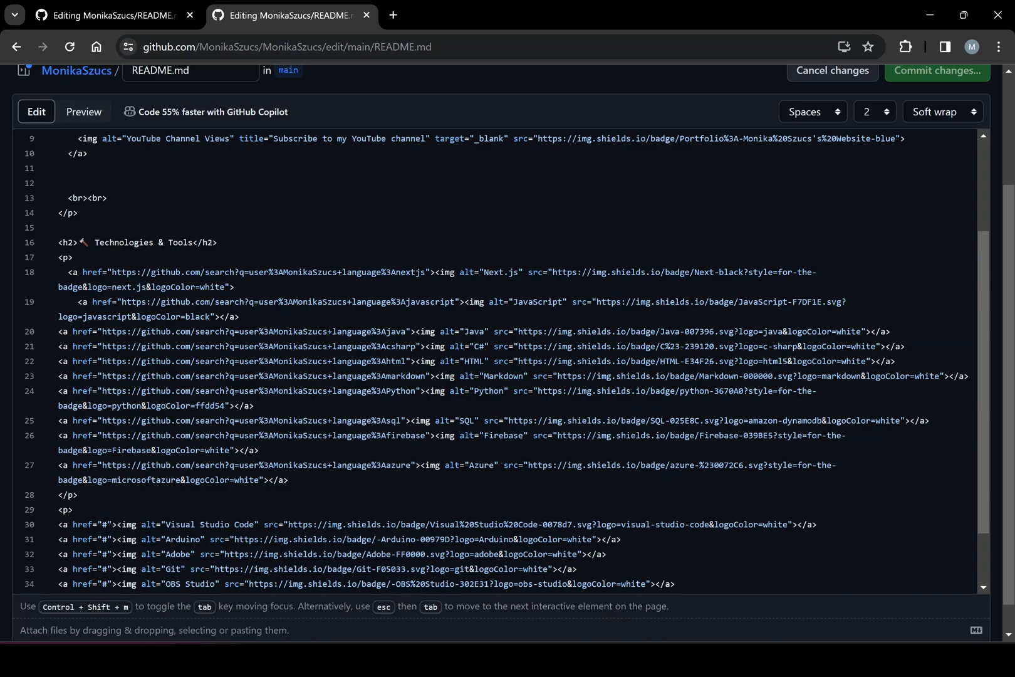
double_click(88, 272)
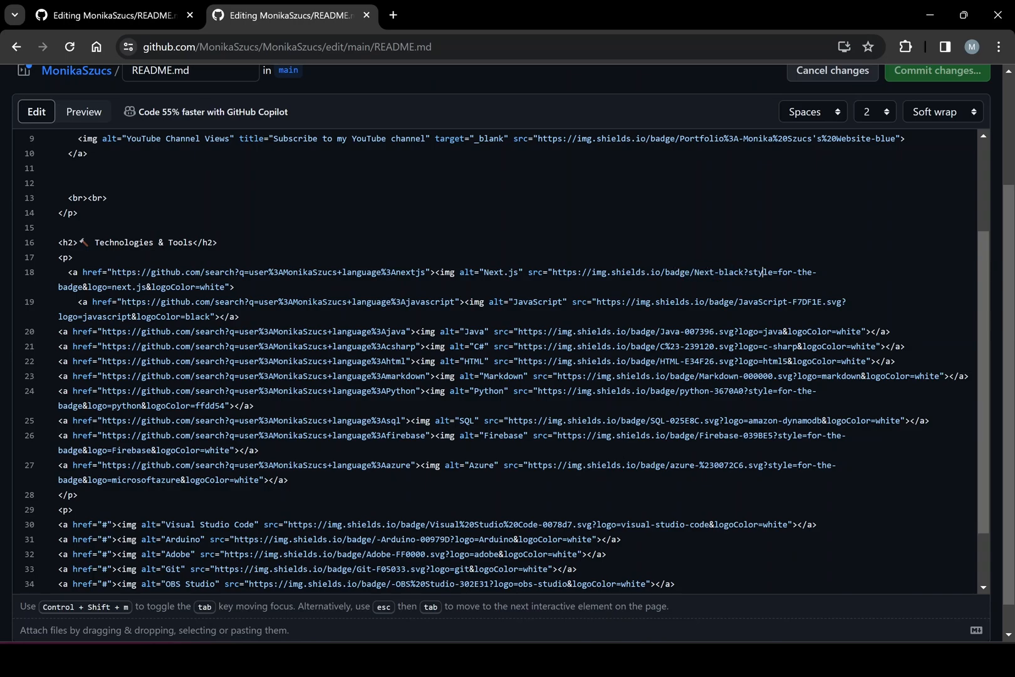
double_click(194, 287)
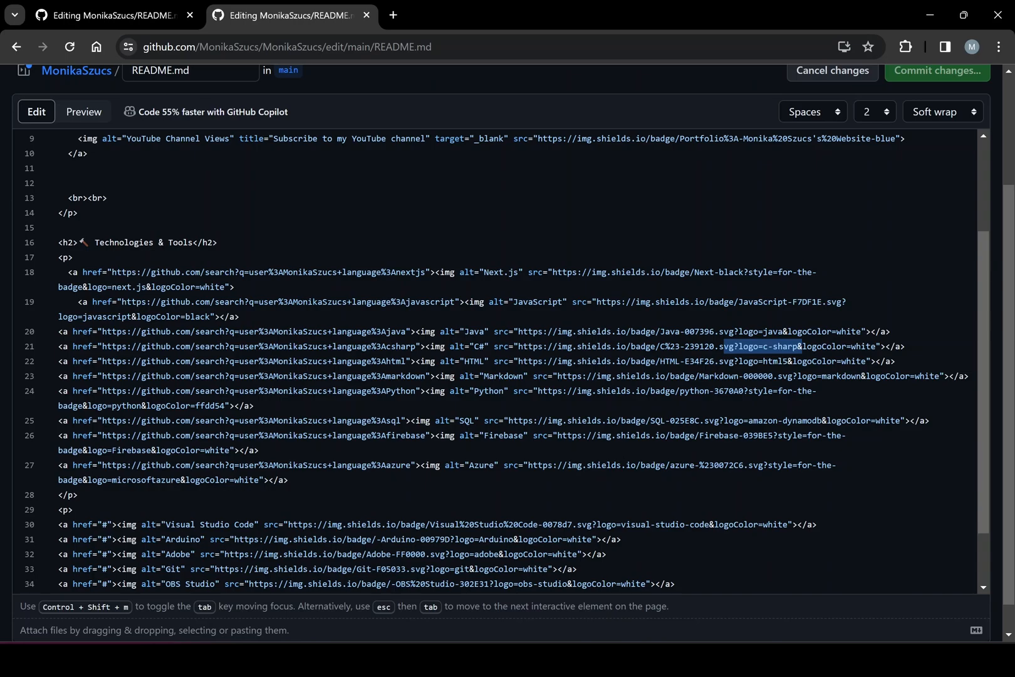
click(599, 376)
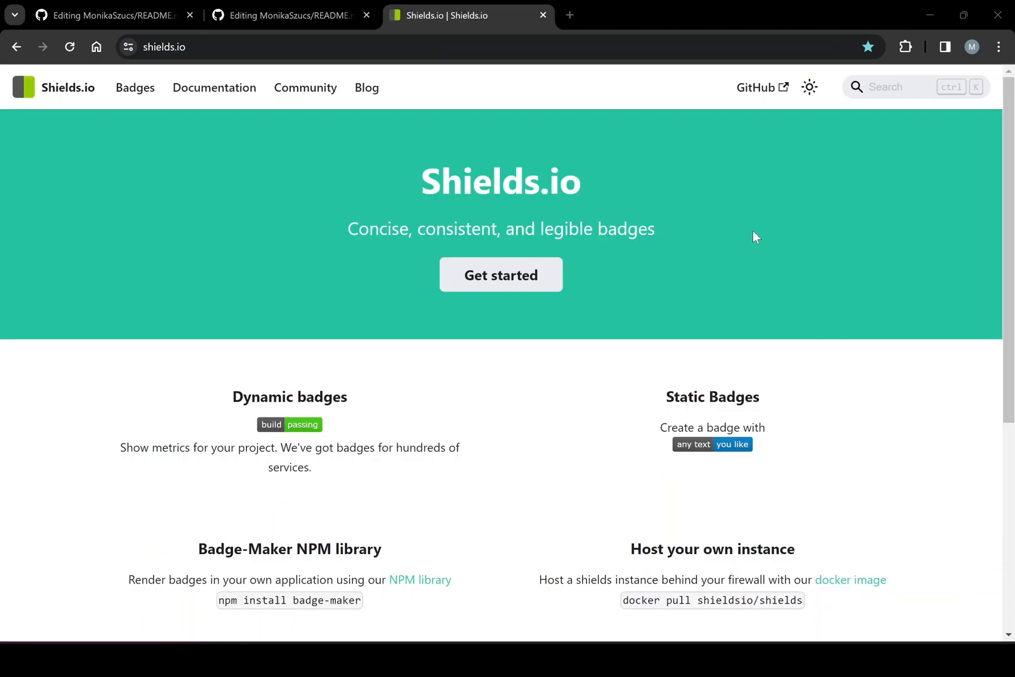
mouse_move(757, 234)
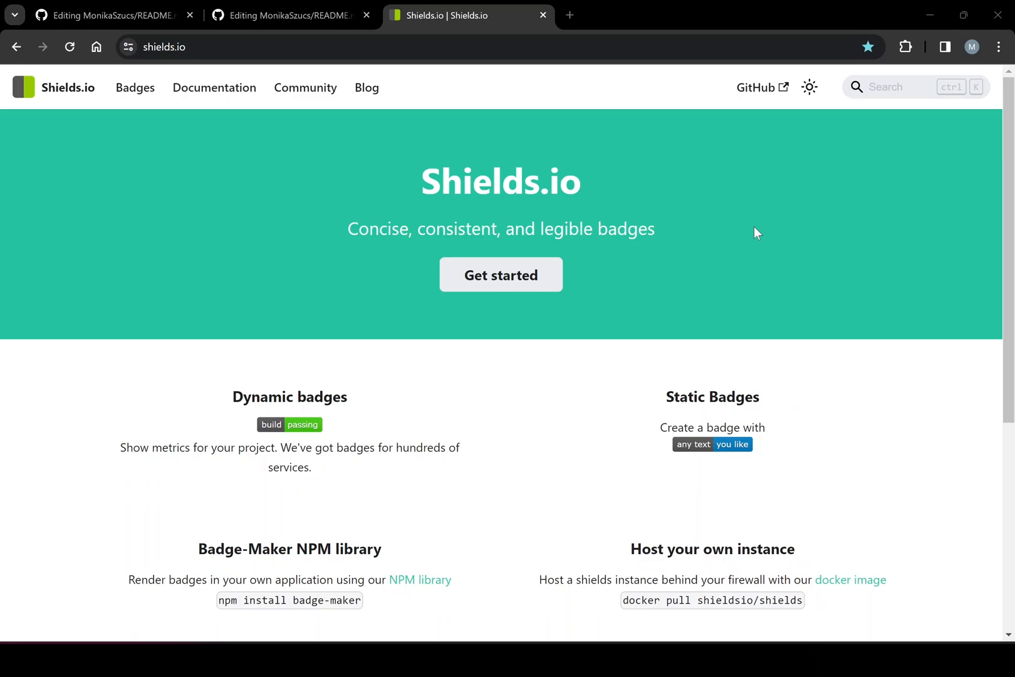
mouse_move(249, 253)
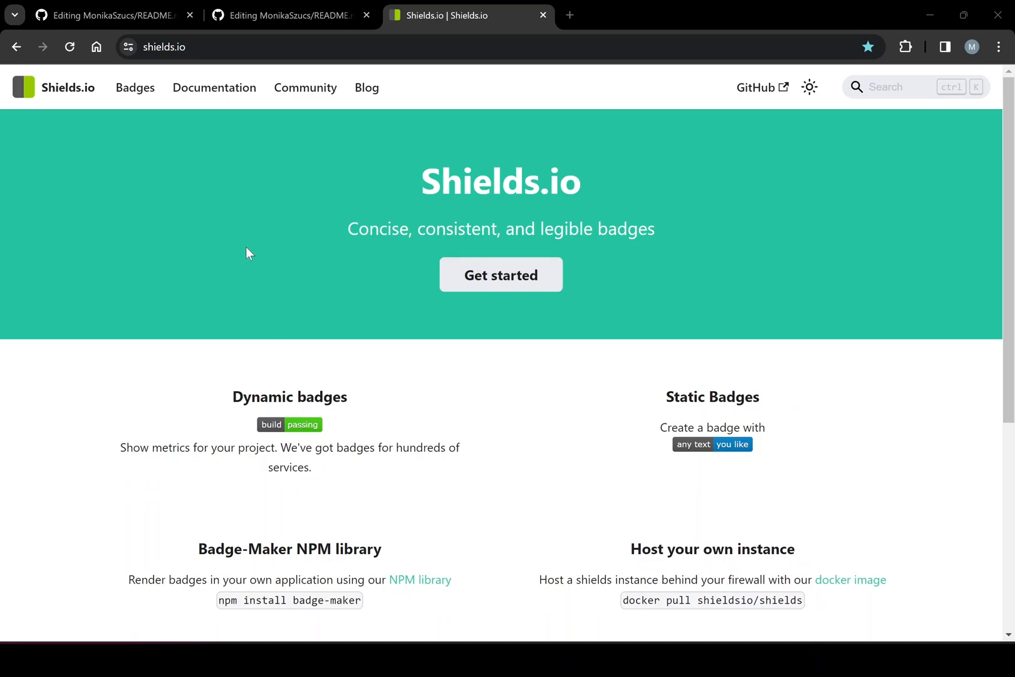
mouse_move(134, 87)
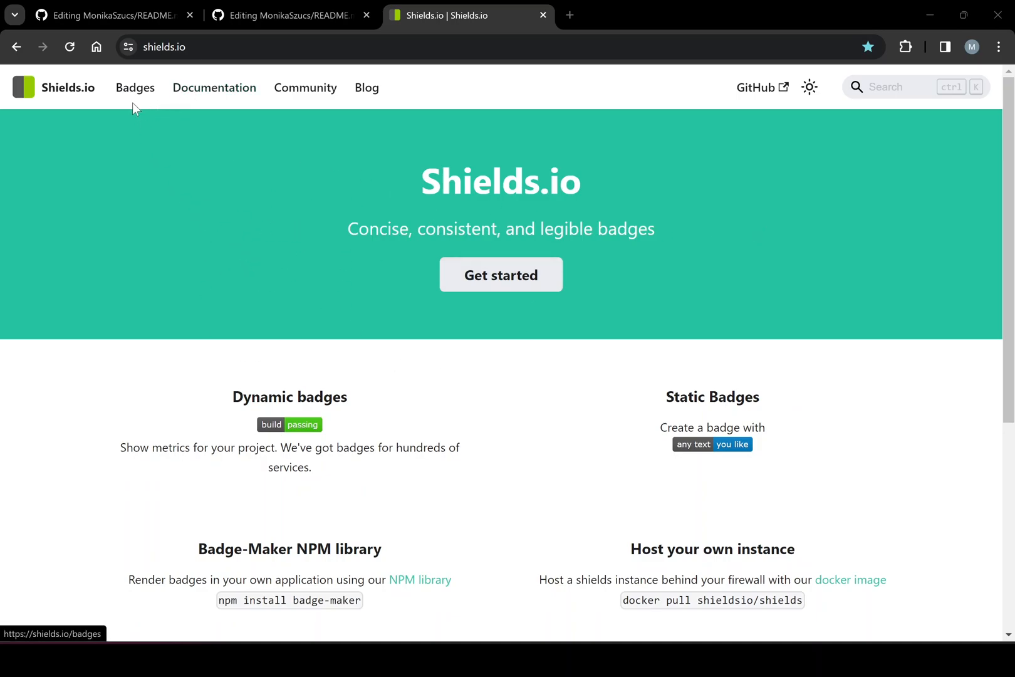
- Browse the Static Badge page's style, logo and logoColor parameters and return to the top
click(134, 88)
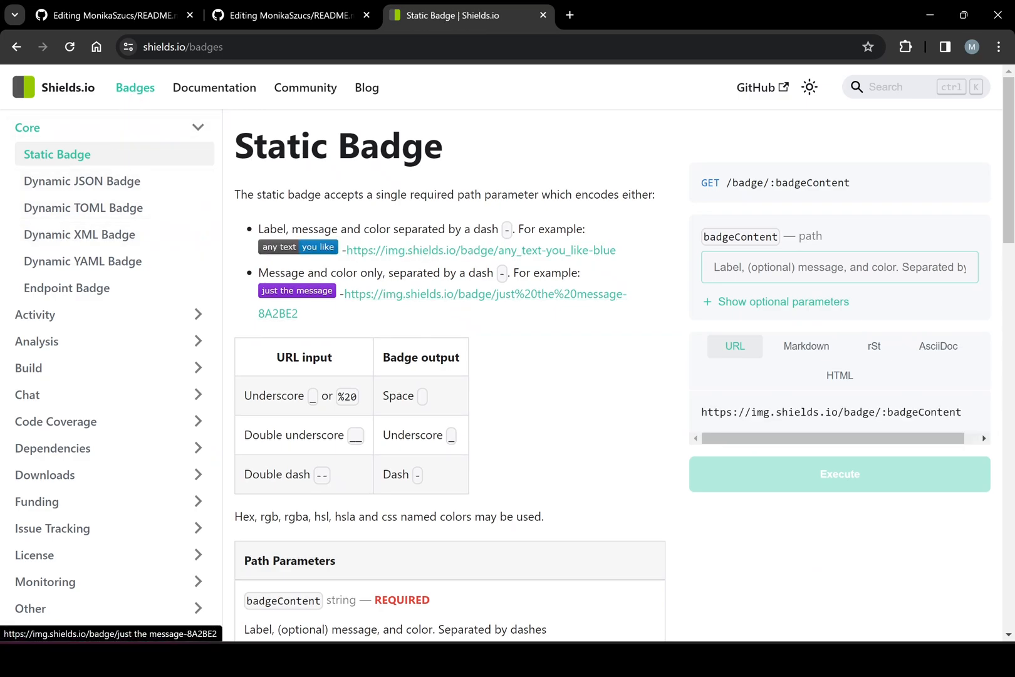
mouse_move(285, 261)
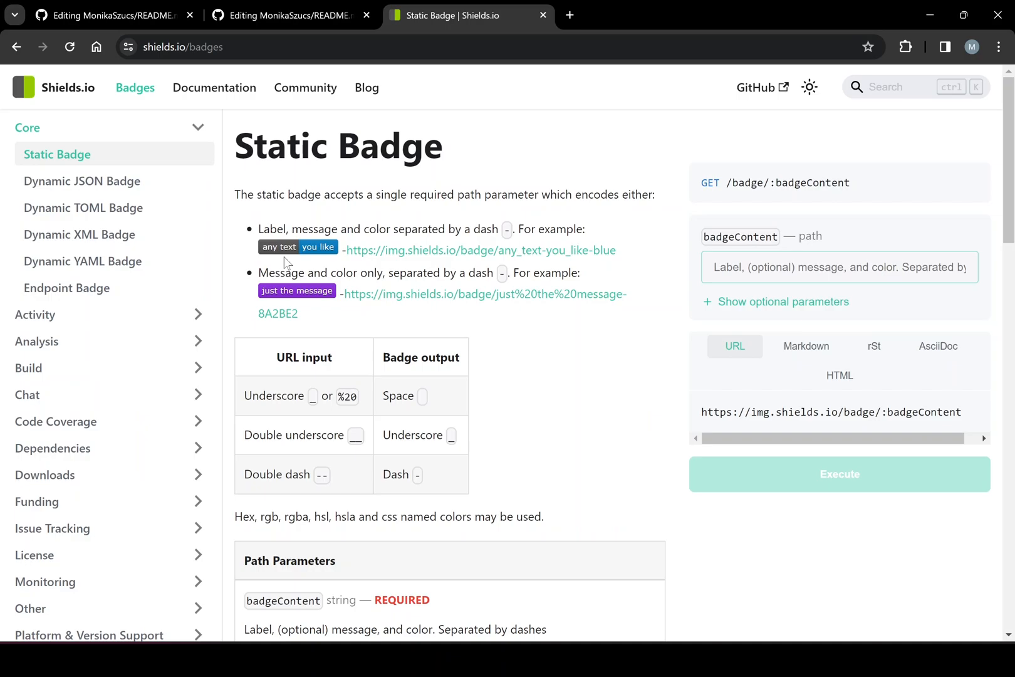
mouse_move(712, 303)
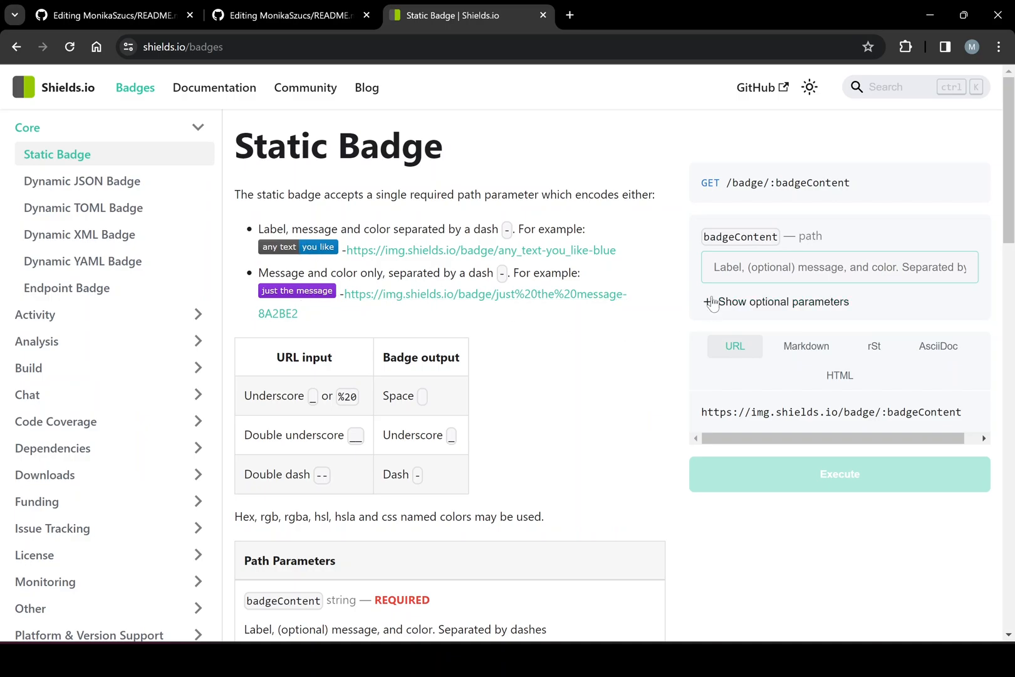
mouse_move(809, 253)
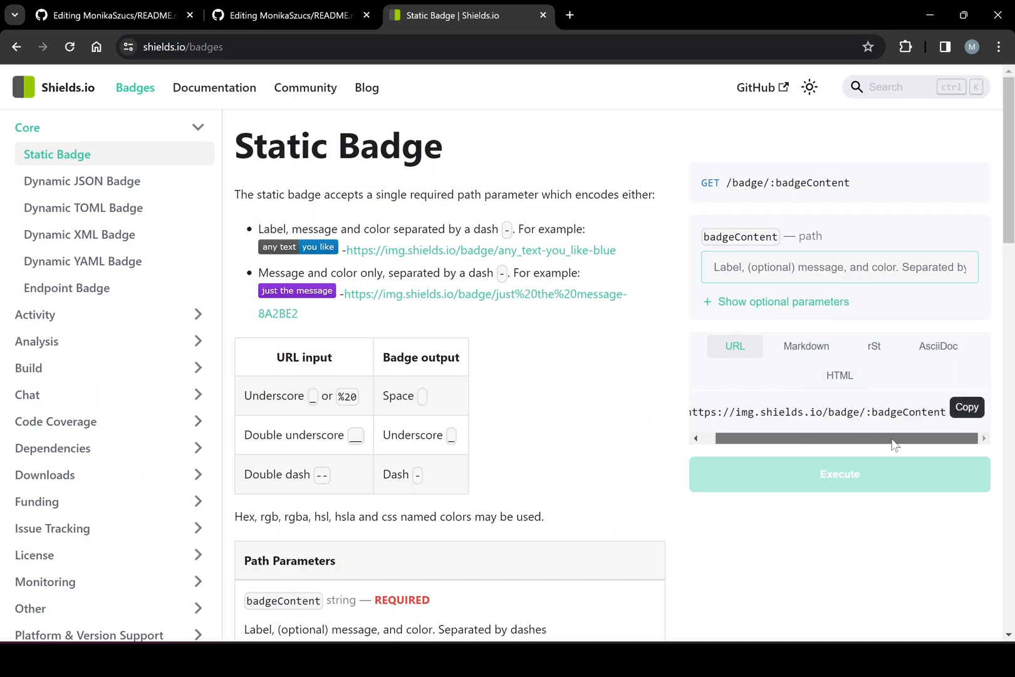
scroll(down, 3)
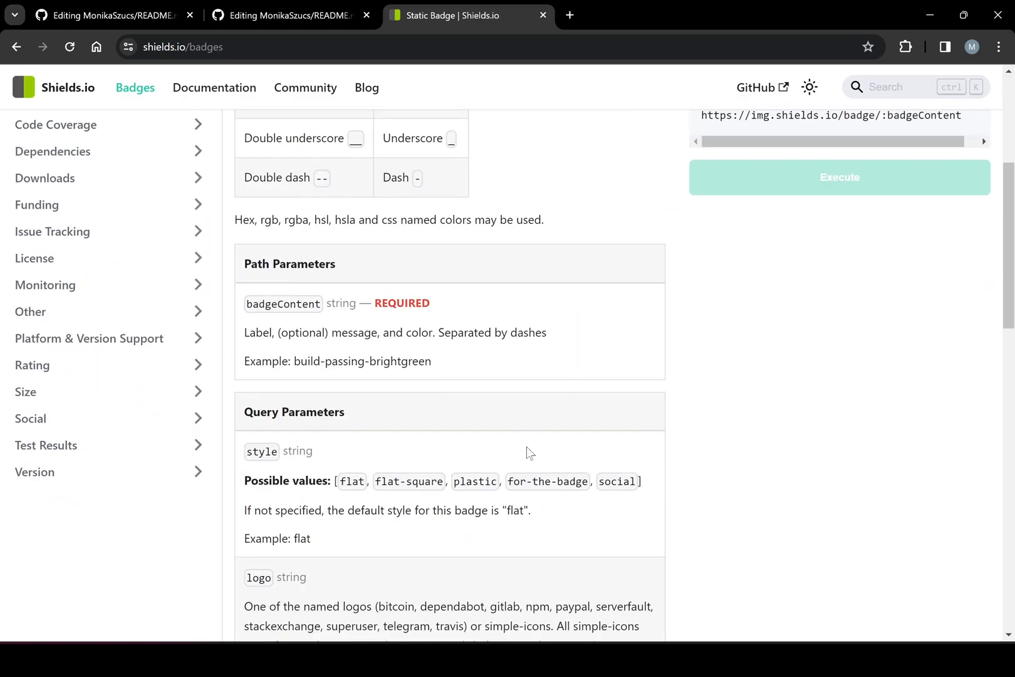
scroll(down, 3)
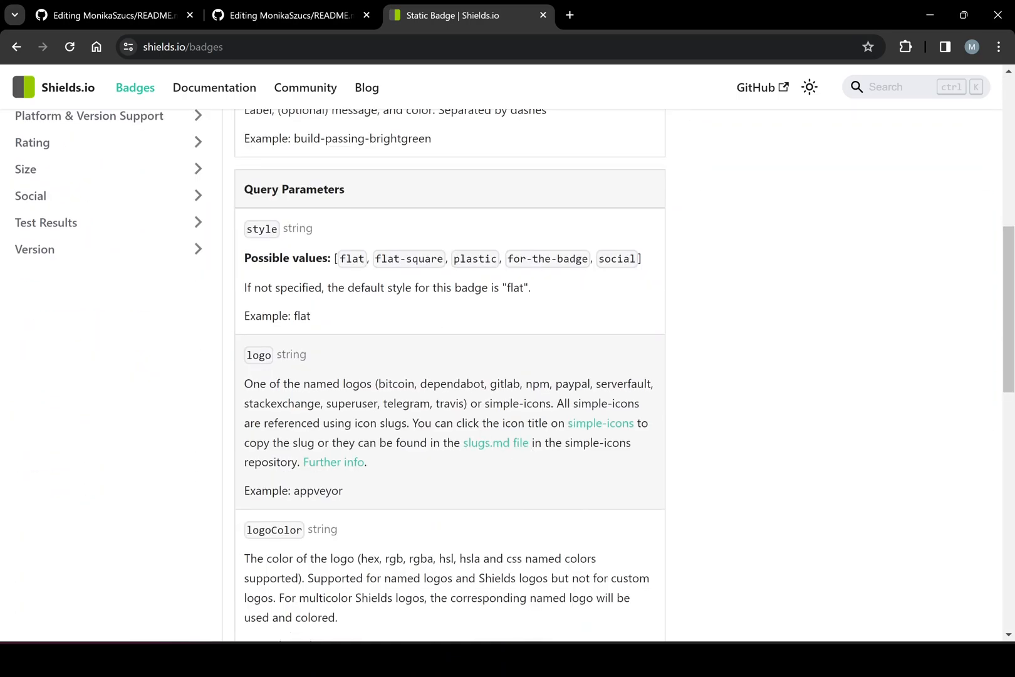
scroll(down, 3)
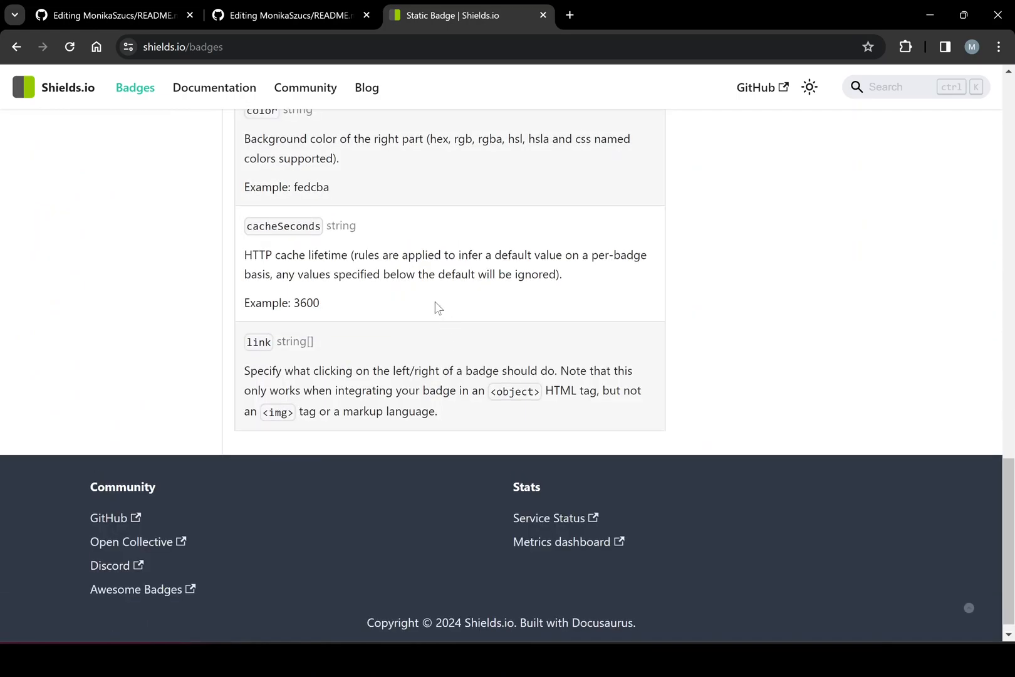
scroll(up, 3)
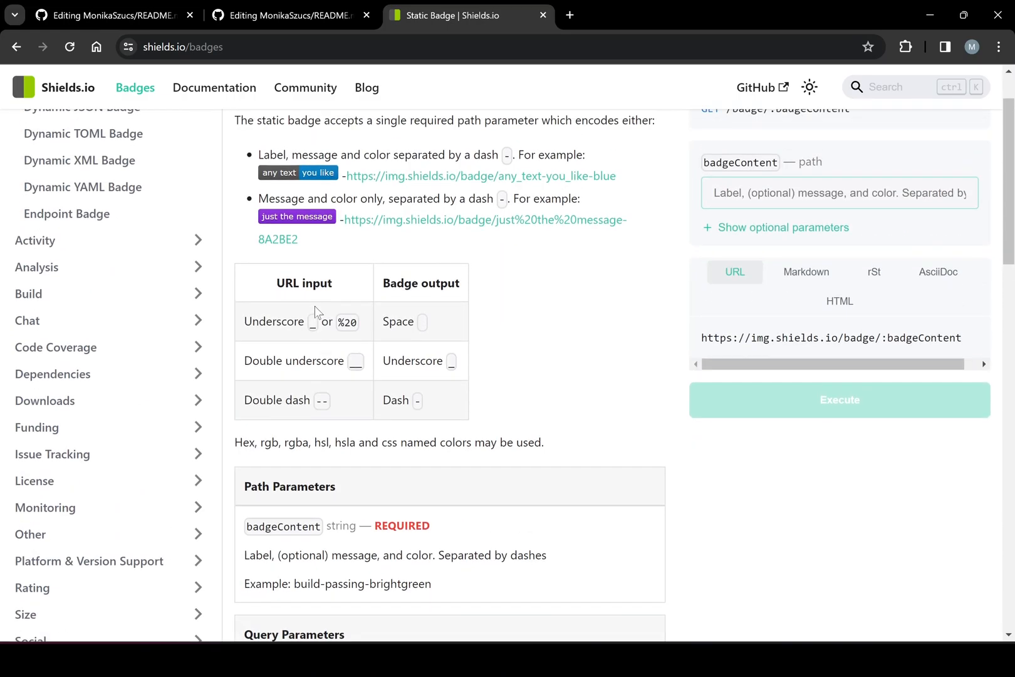
scroll(up, 3)
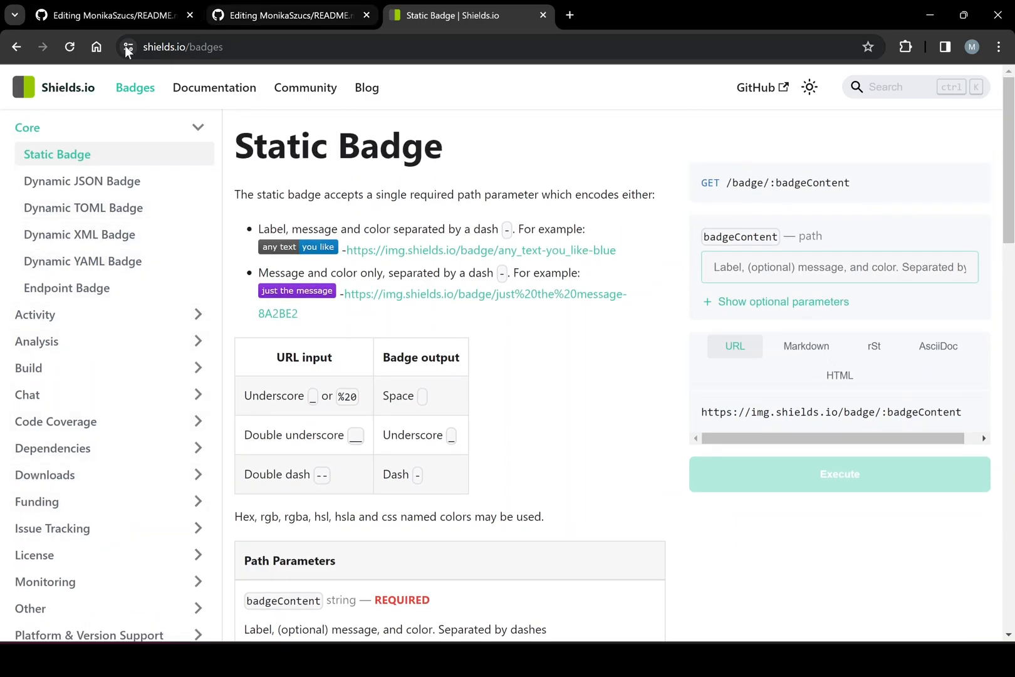
- From the Shields.io home page, browse the Intro documentation with its npm badge example
click(54, 87)
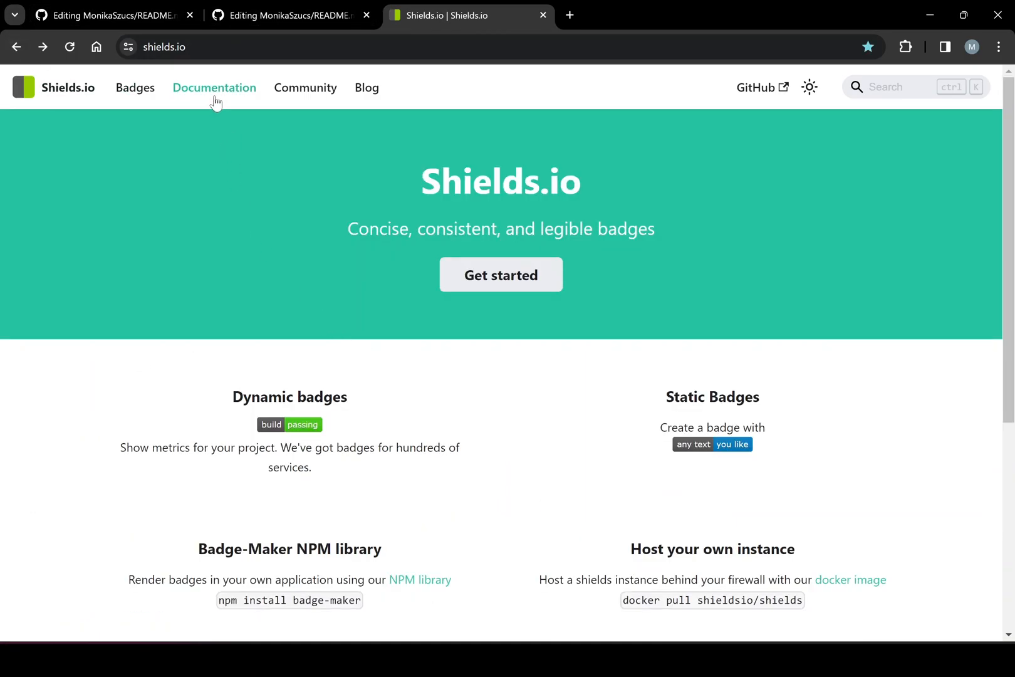
click(213, 87)
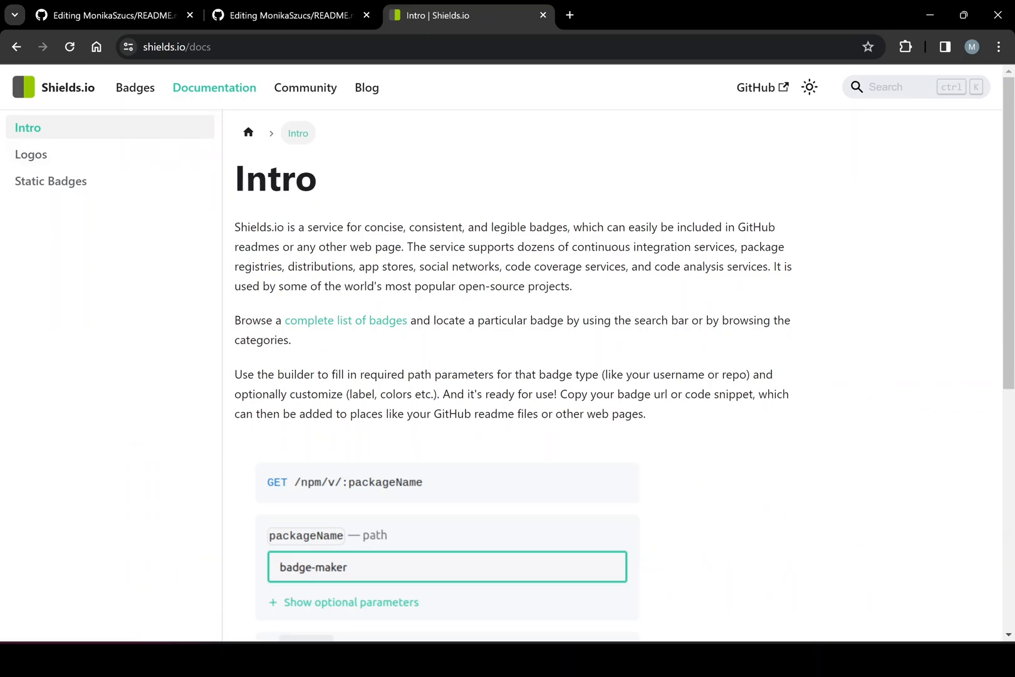
scroll(down, 3)
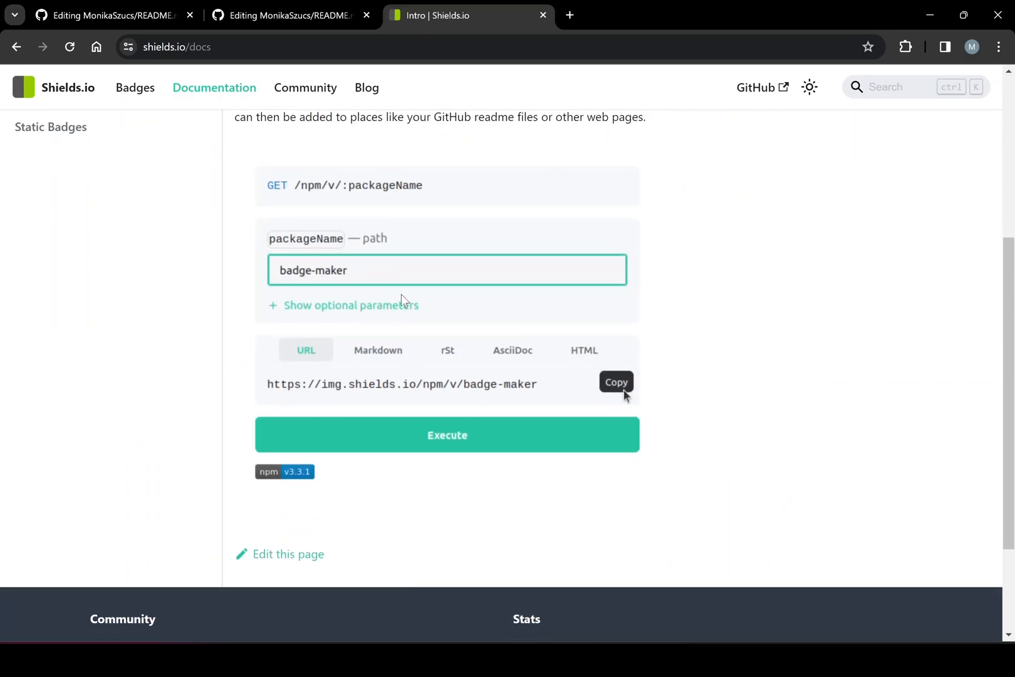
mouse_move(291, 357)
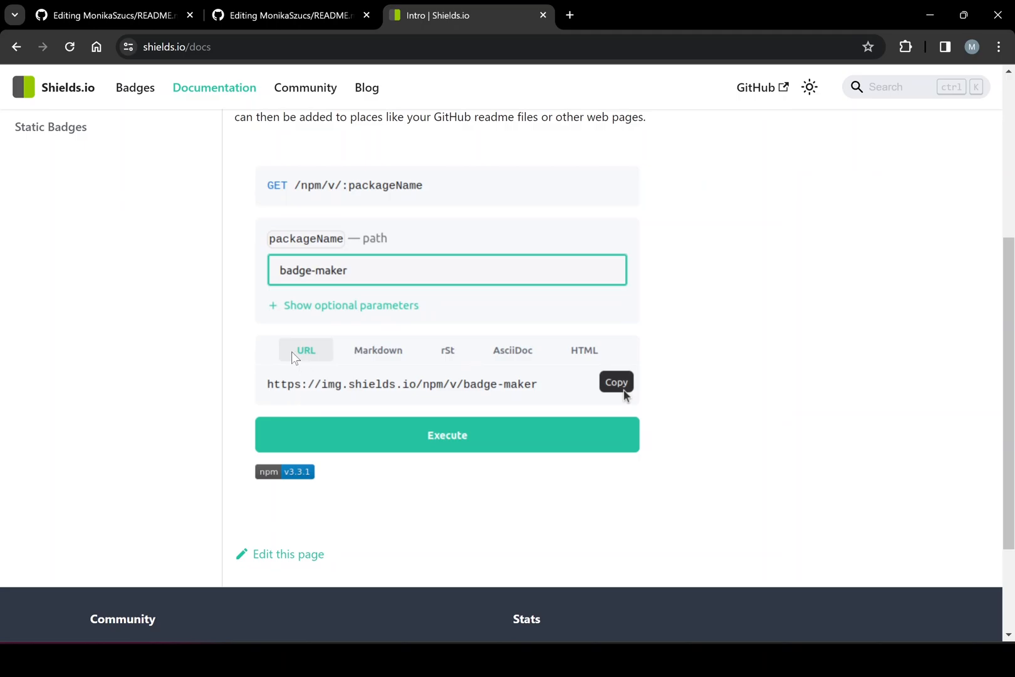
mouse_move(354, 394)
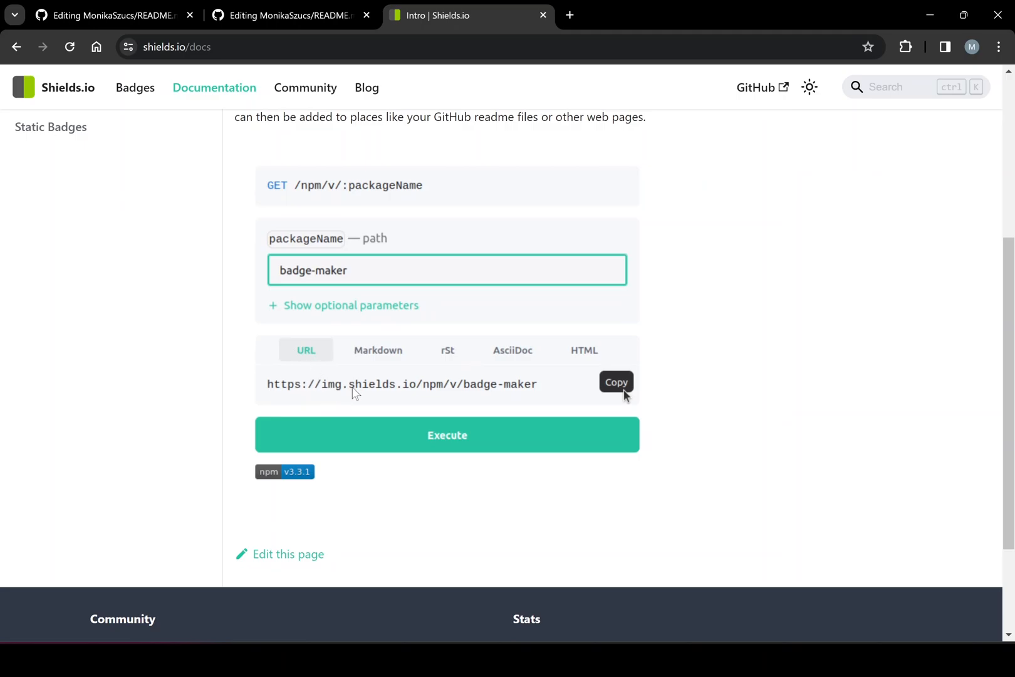
mouse_move(427, 392)
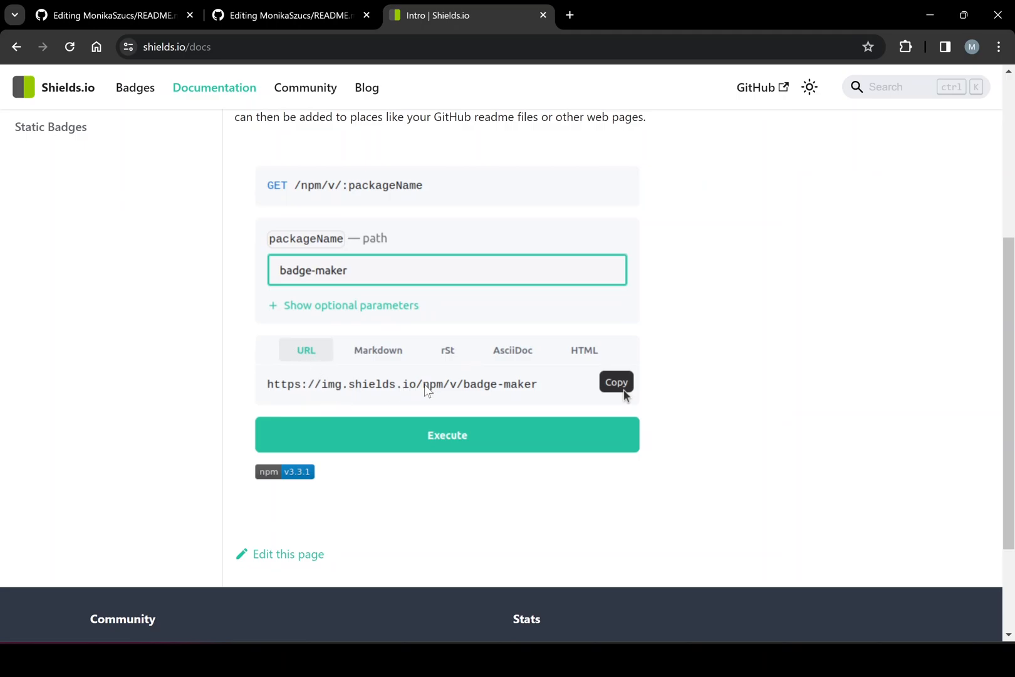
mouse_move(501, 435)
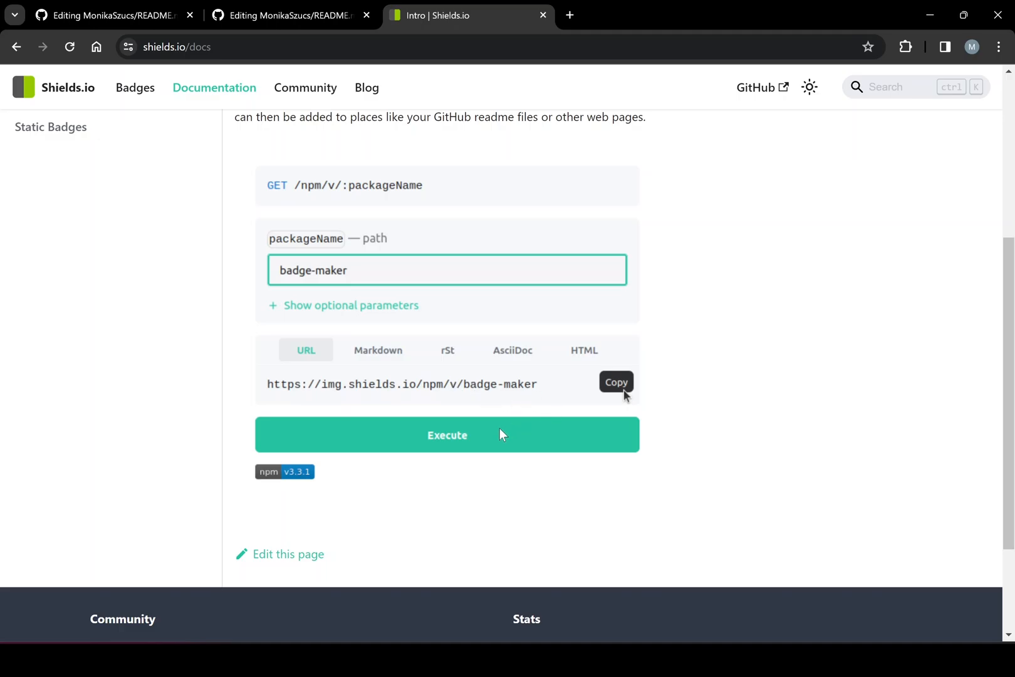
scroll(up, 3)
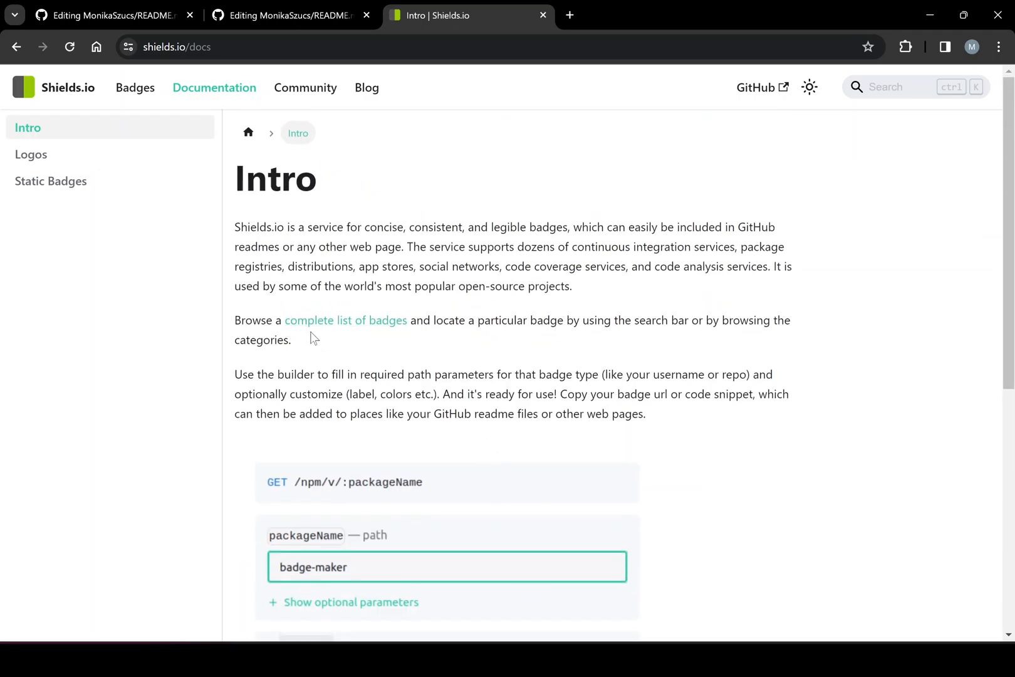
click(135, 87)
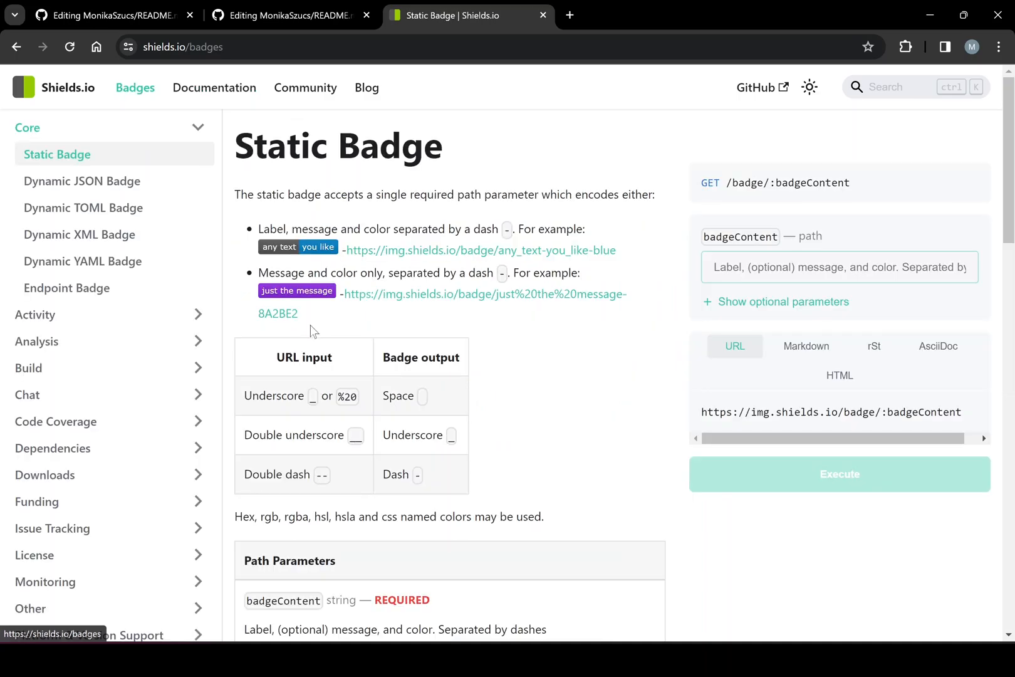
mouse_move(413, 346)
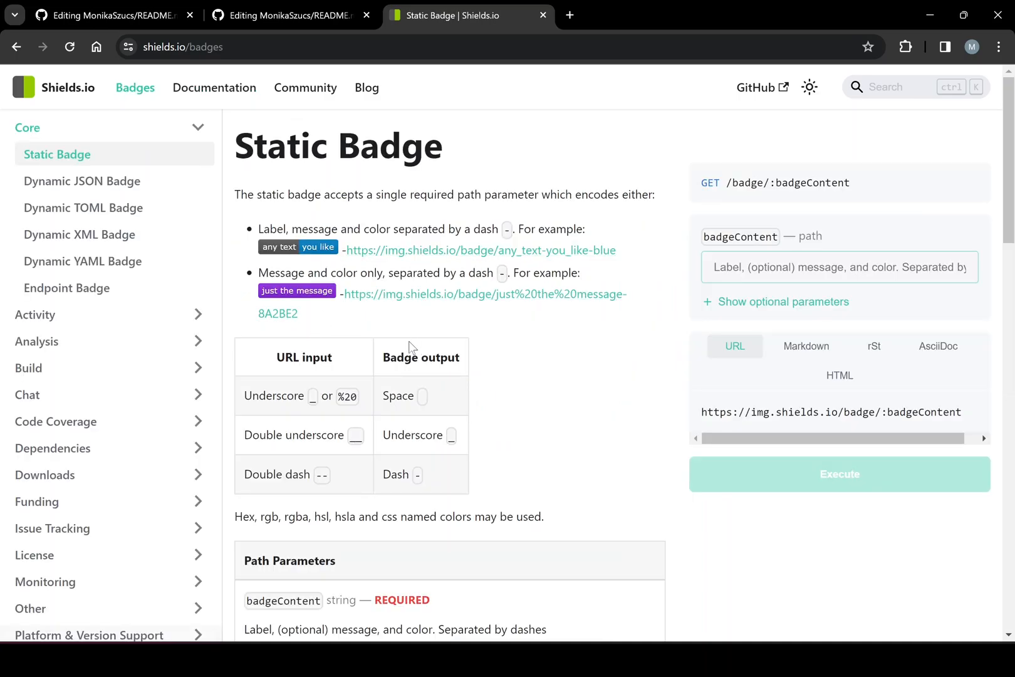
mouse_move(412, 347)
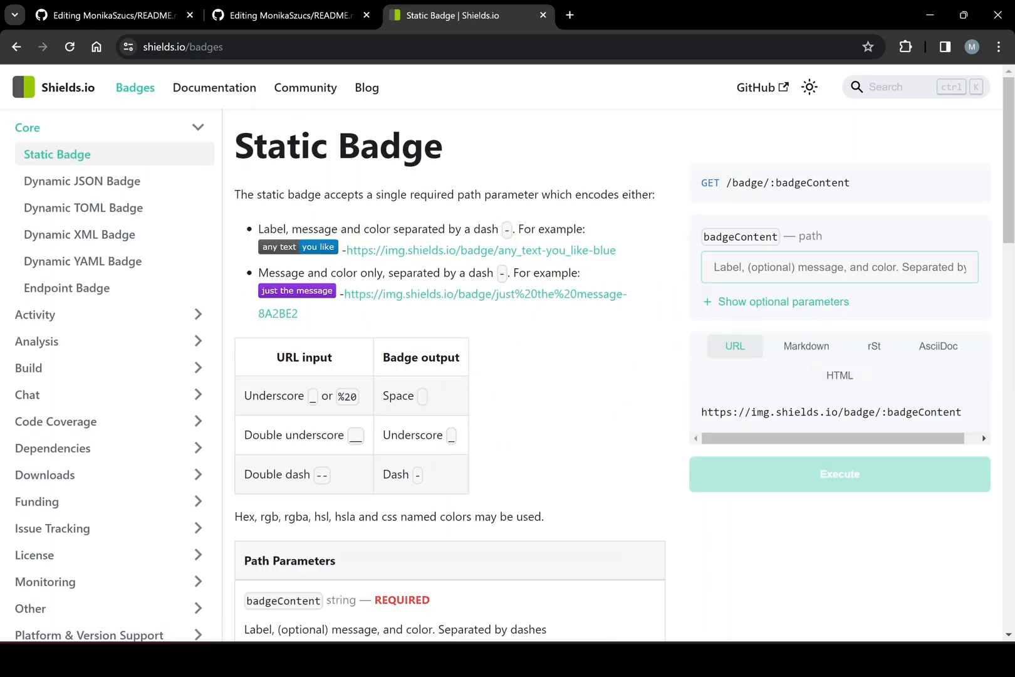
scroll(down, 3)
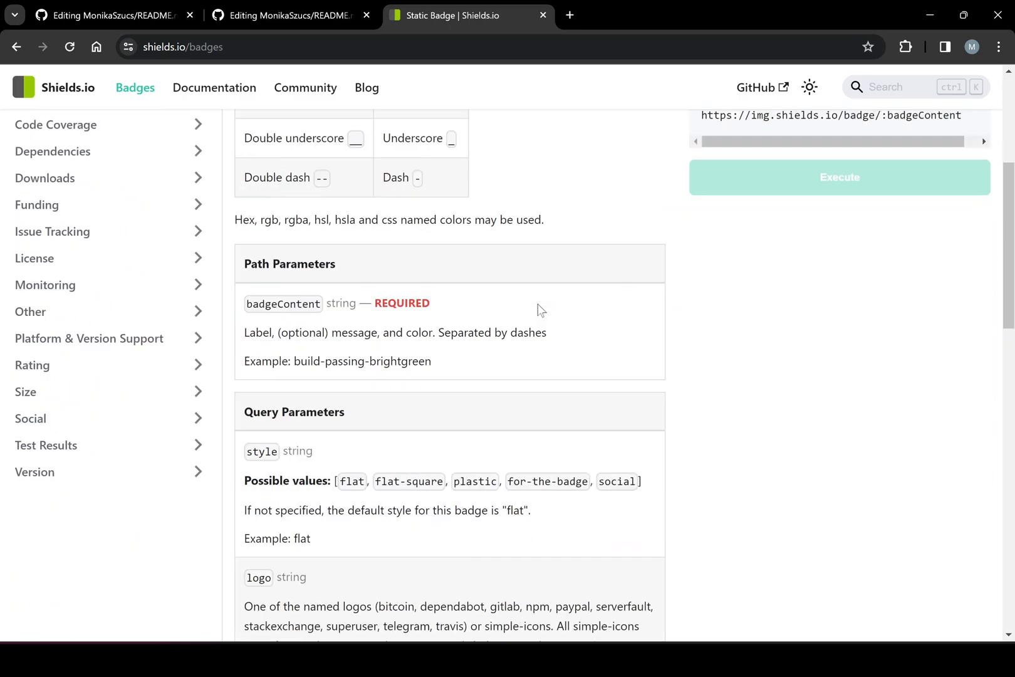
scroll(down, 3)
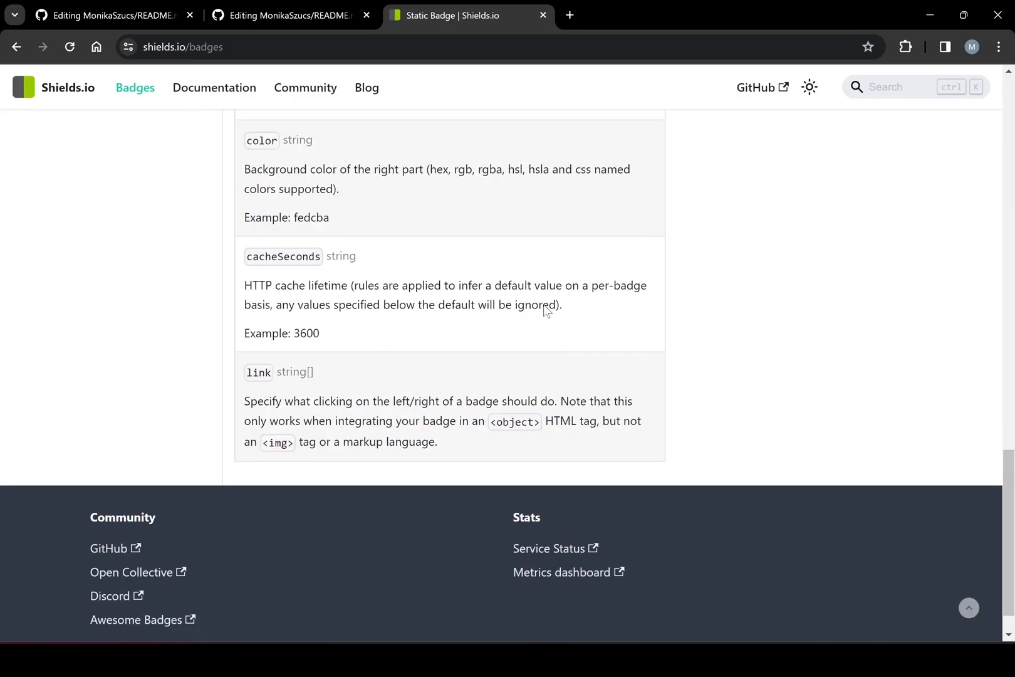
scroll(up, 3)
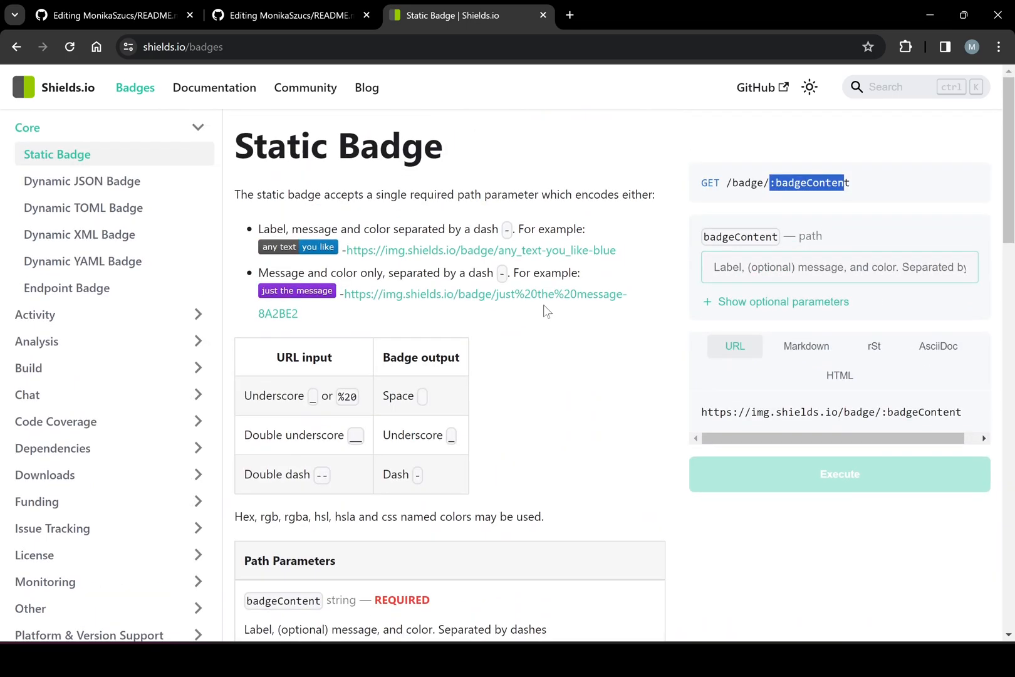
mouse_move(184, 395)
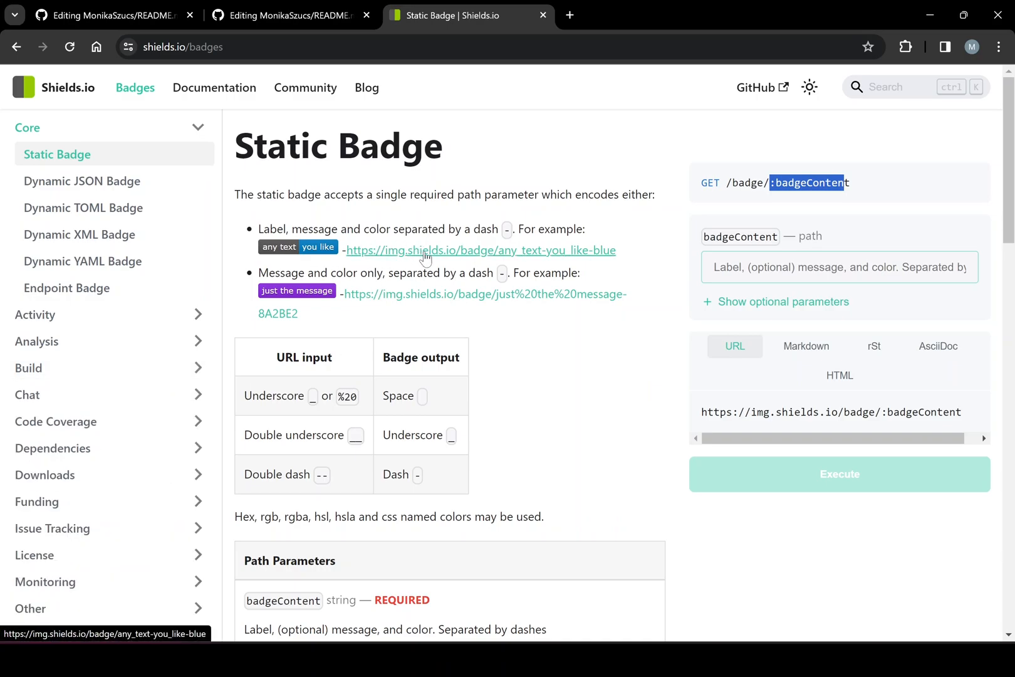
scroll(down, 3)
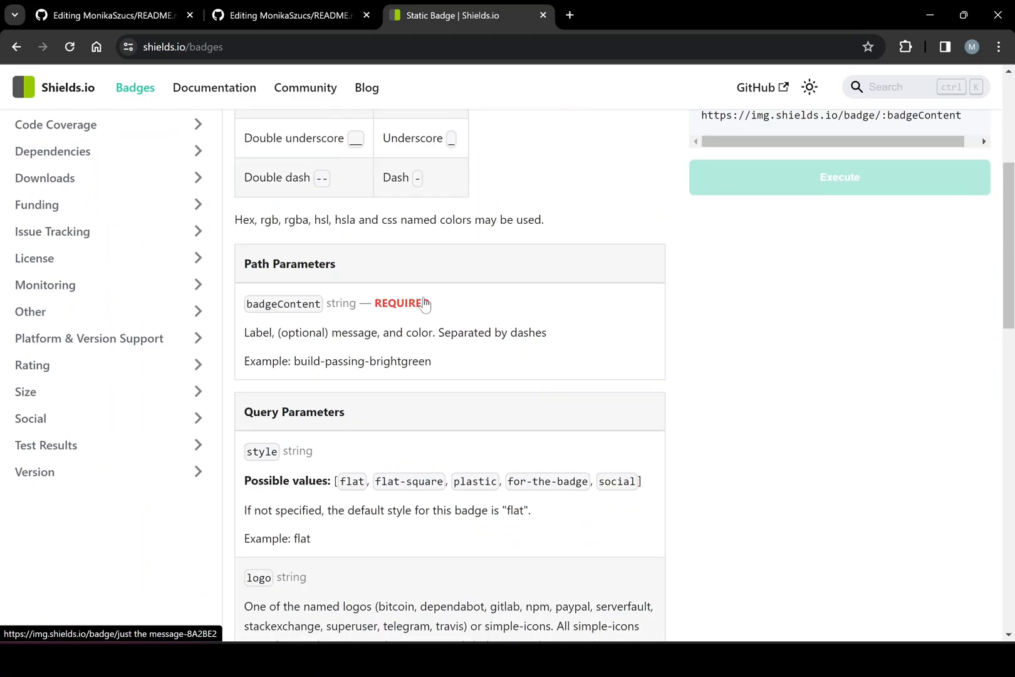
scroll(down, 3)
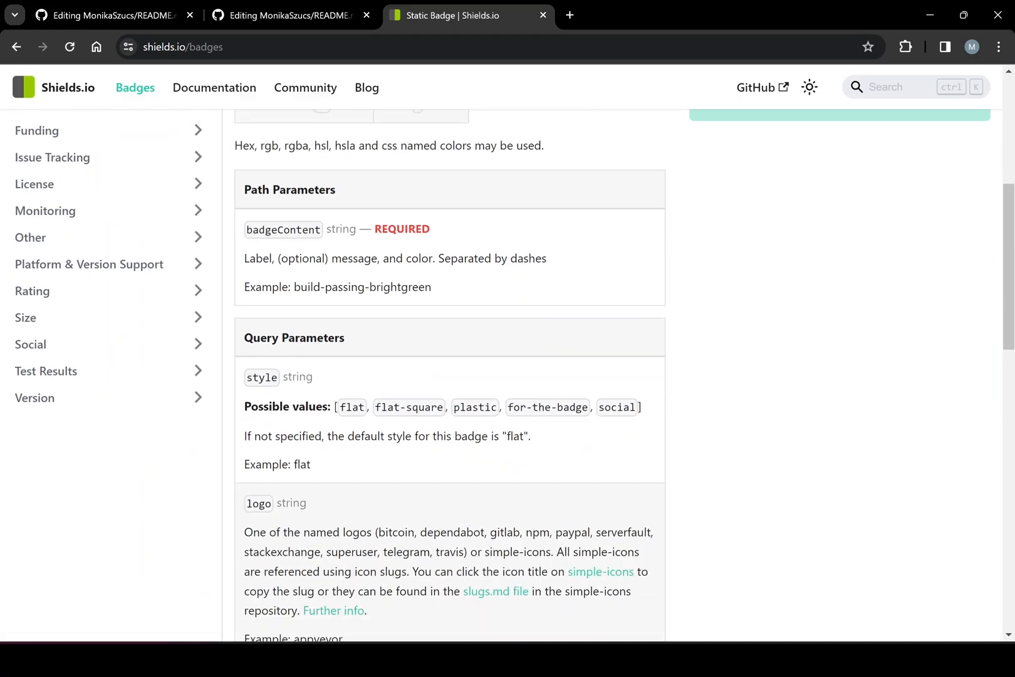
scroll(down, 3)
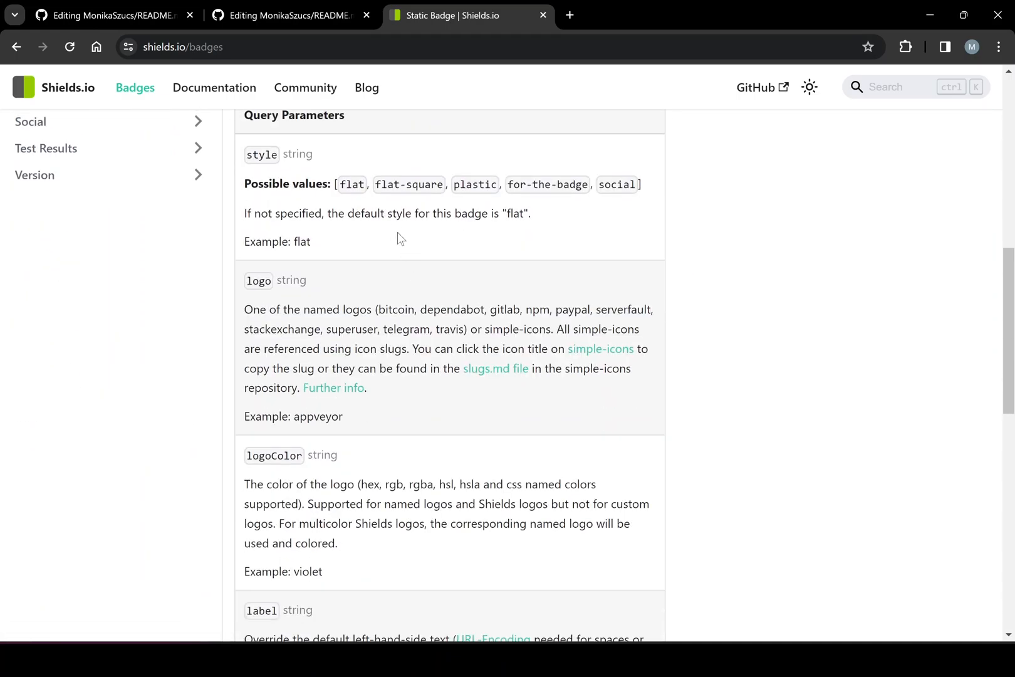
double_click(350, 185)
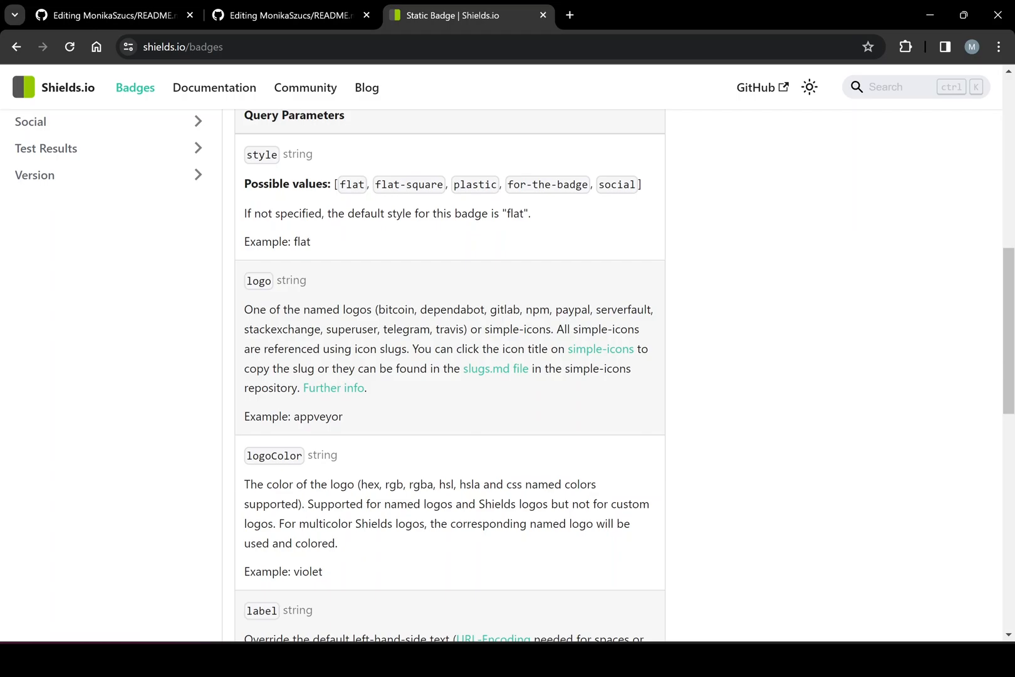
double_click(616, 184)
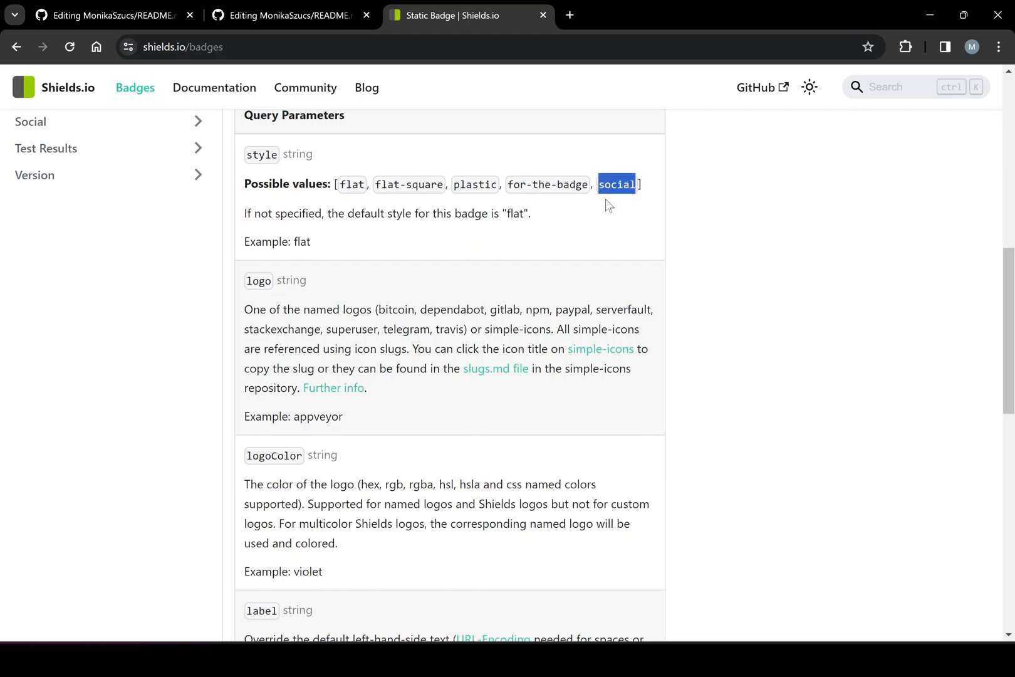
mouse_move(598, 202)
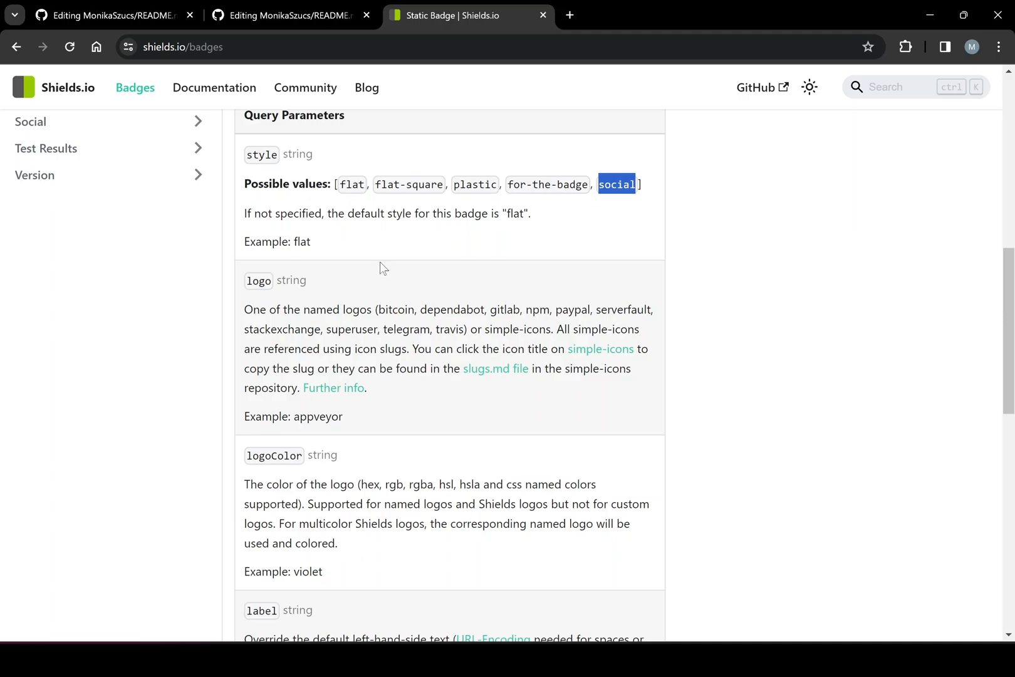
scroll(down, 3)
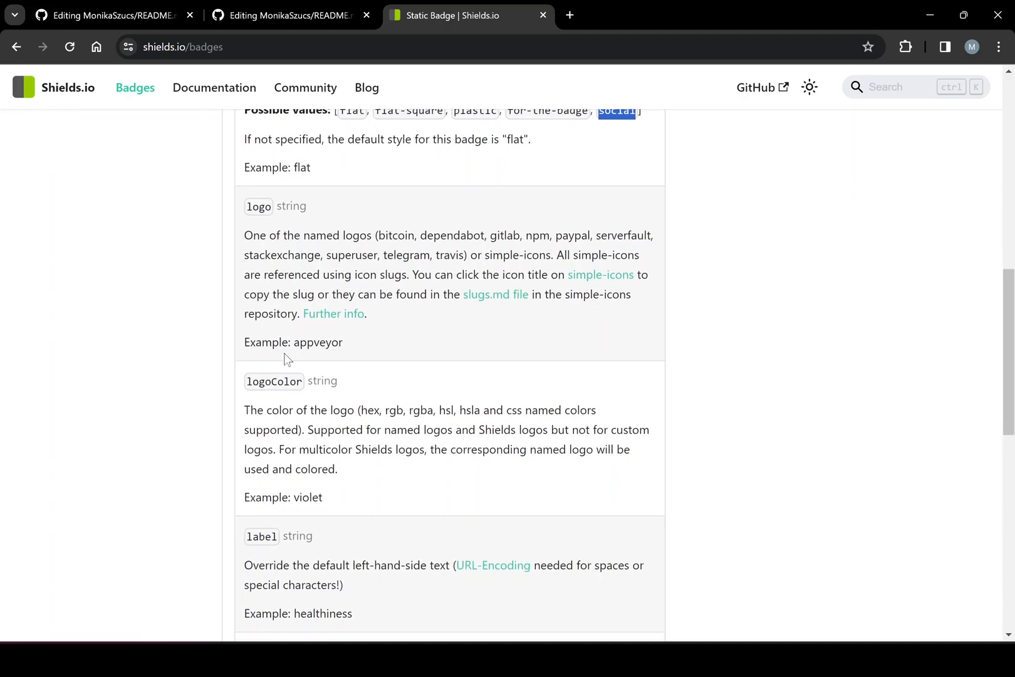
double_click(258, 206)
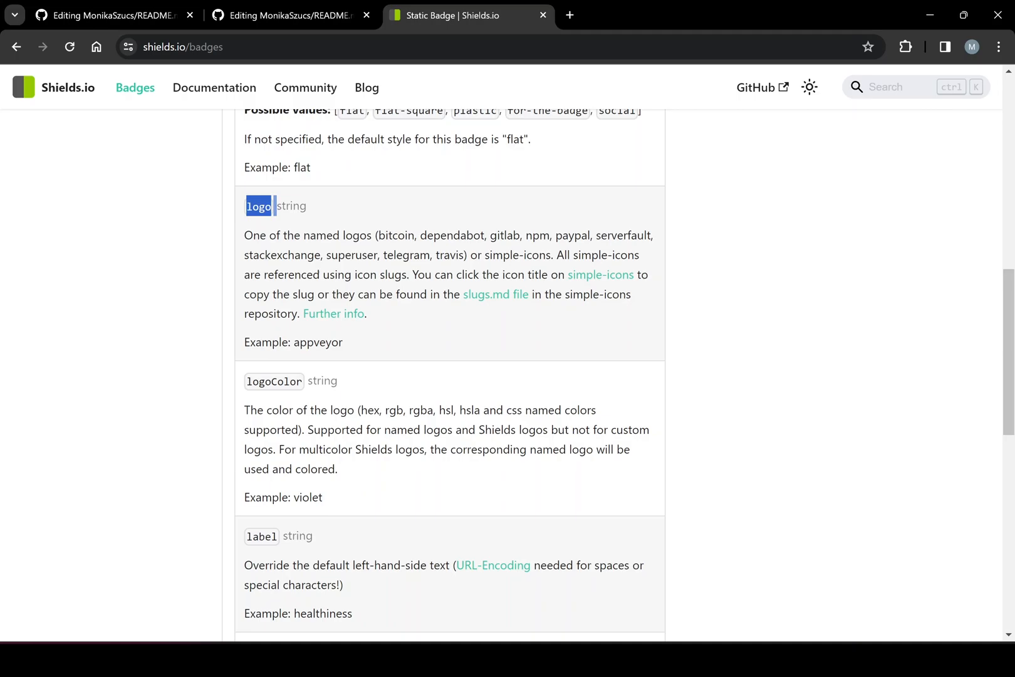
mouse_move(496, 295)
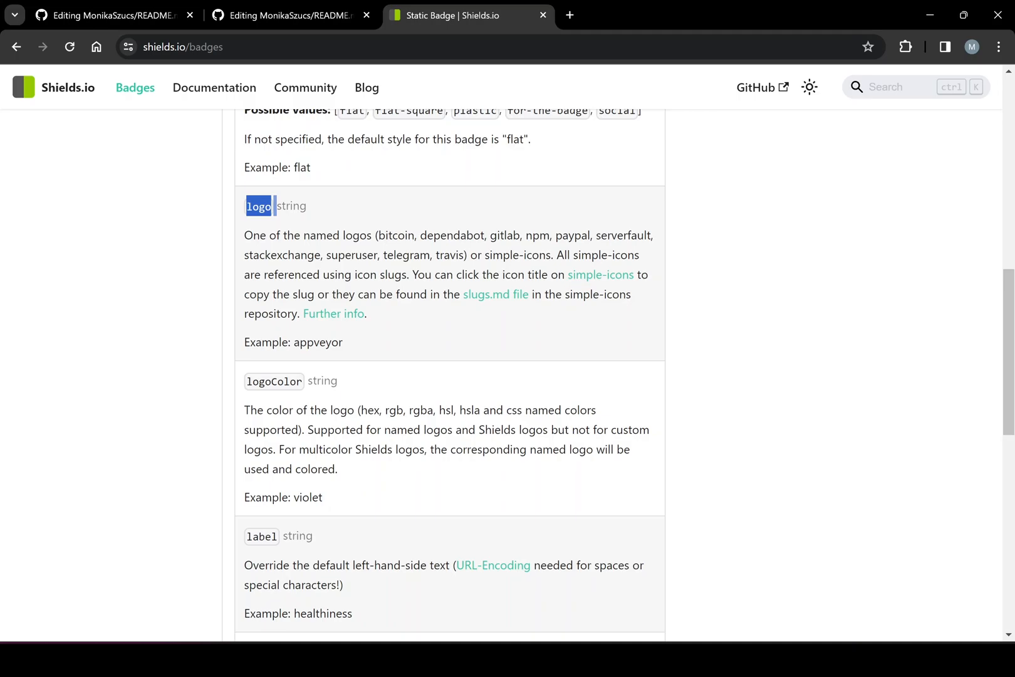
- Browse the Simple Icons brand catalogue grid in a new tab
click(599, 274)
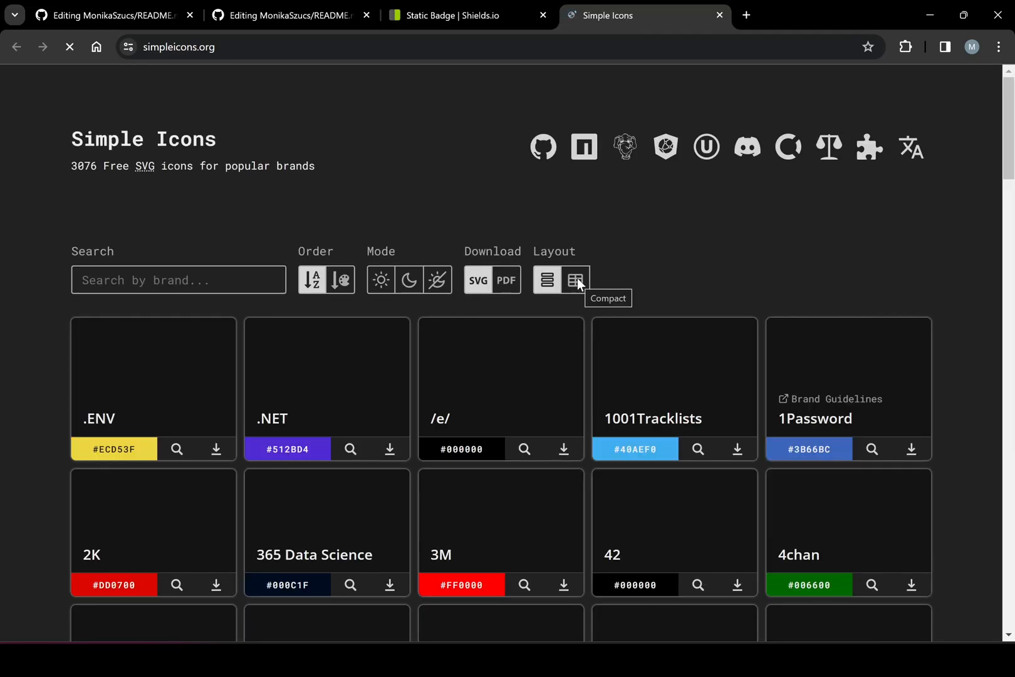
click(576, 280)
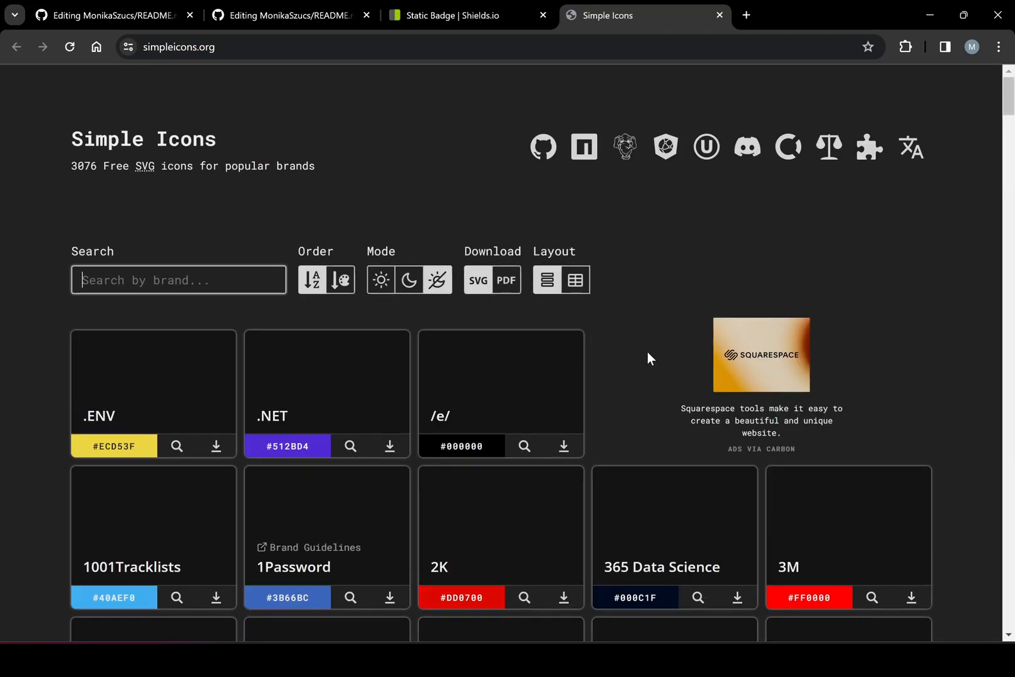
scroll(down, 3)
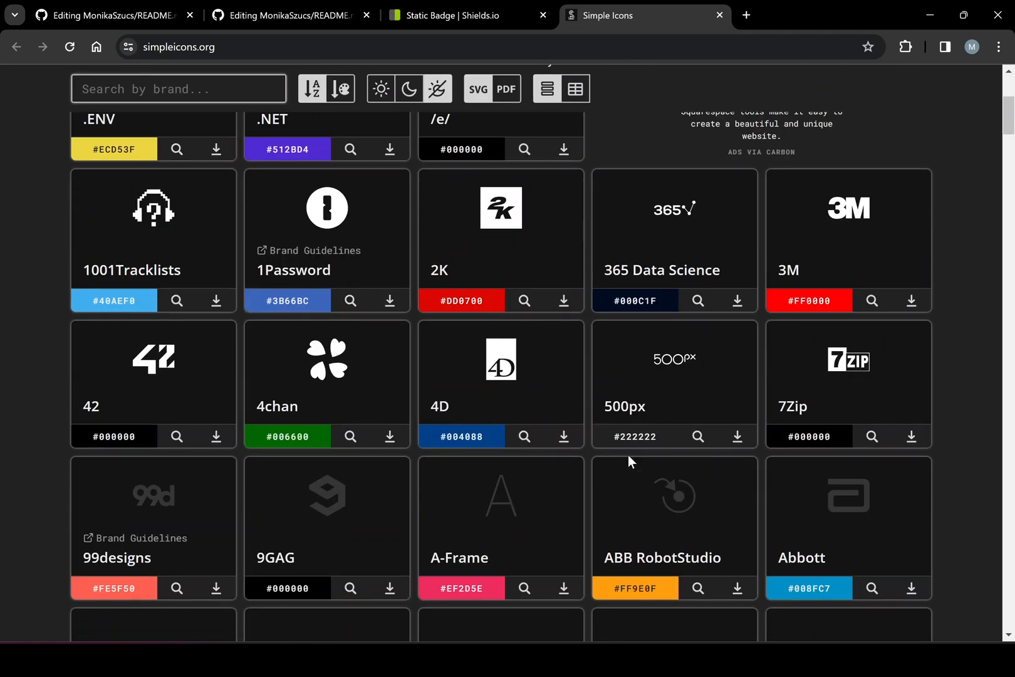
scroll(down, 3)
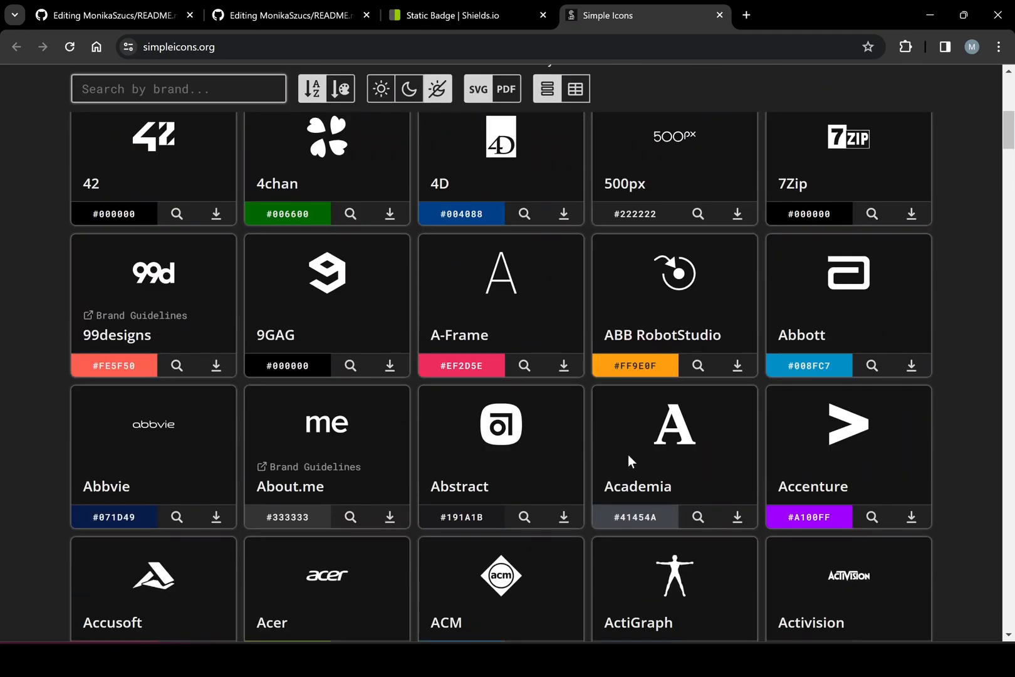
scroll(down, 3)
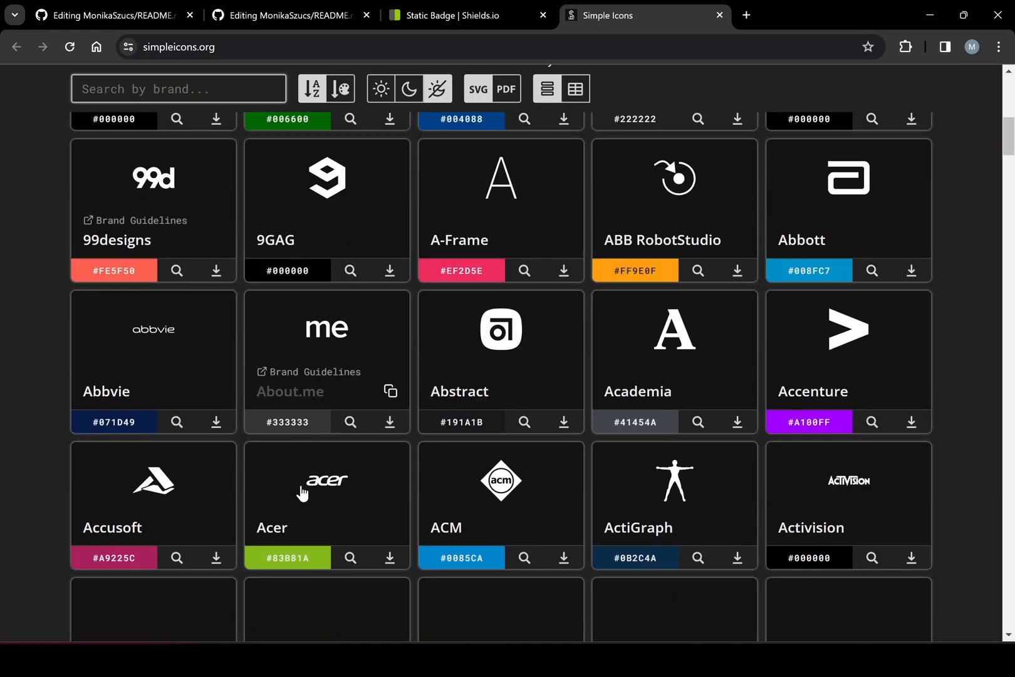
scroll(down, 3)
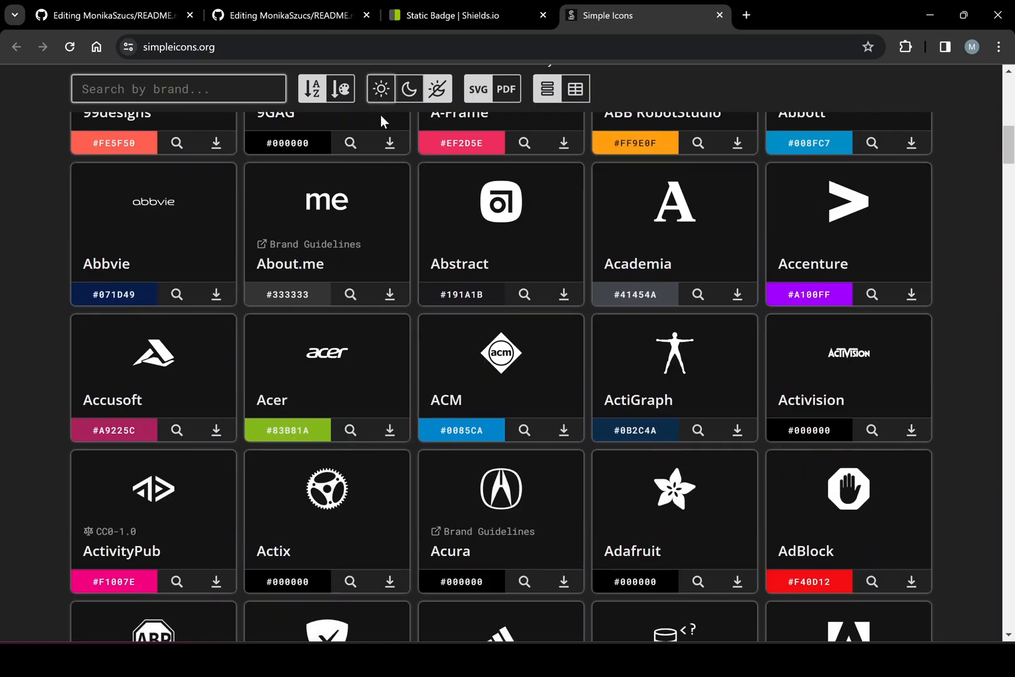
scroll(down, 3)
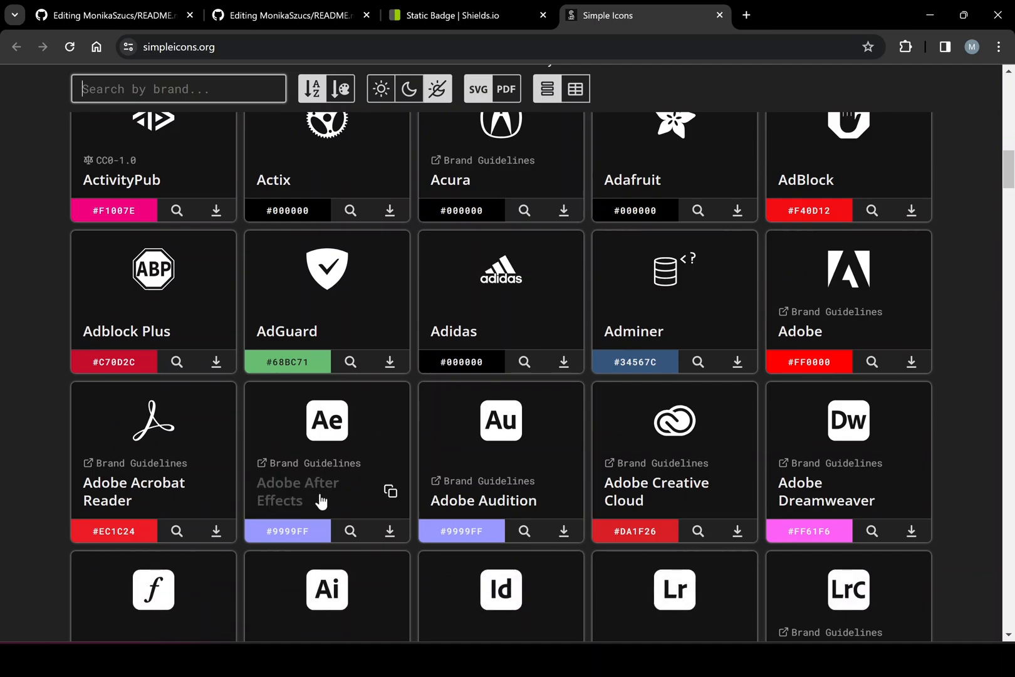
- Back in the Shields.io docs, view the label, labelColor, color and cacheSeconds parameters
click(453, 15)
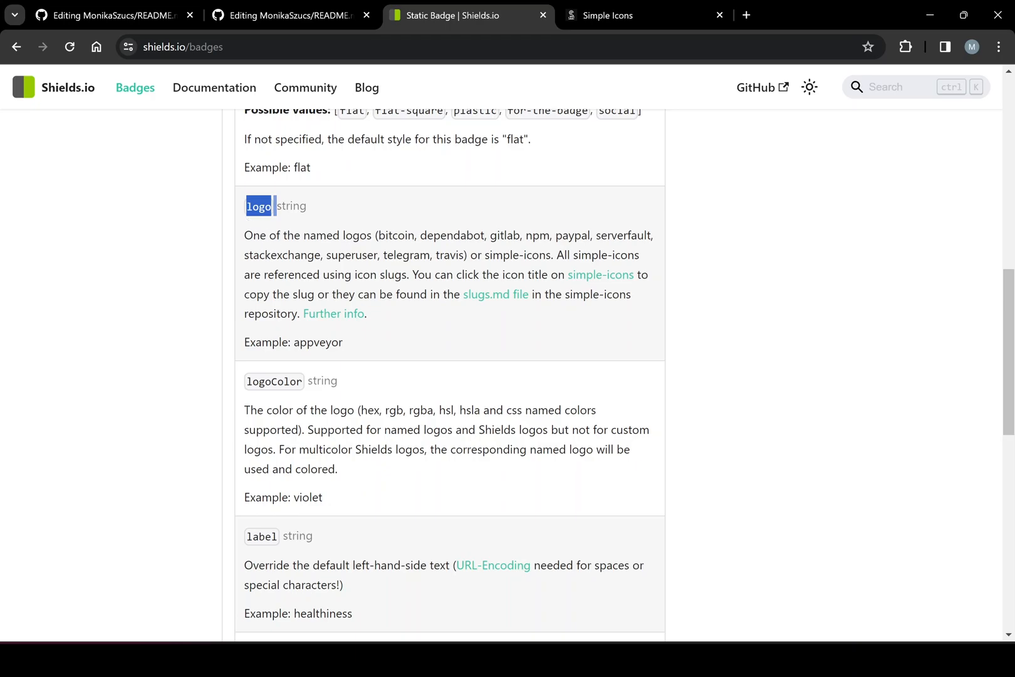
scroll(down, 3)
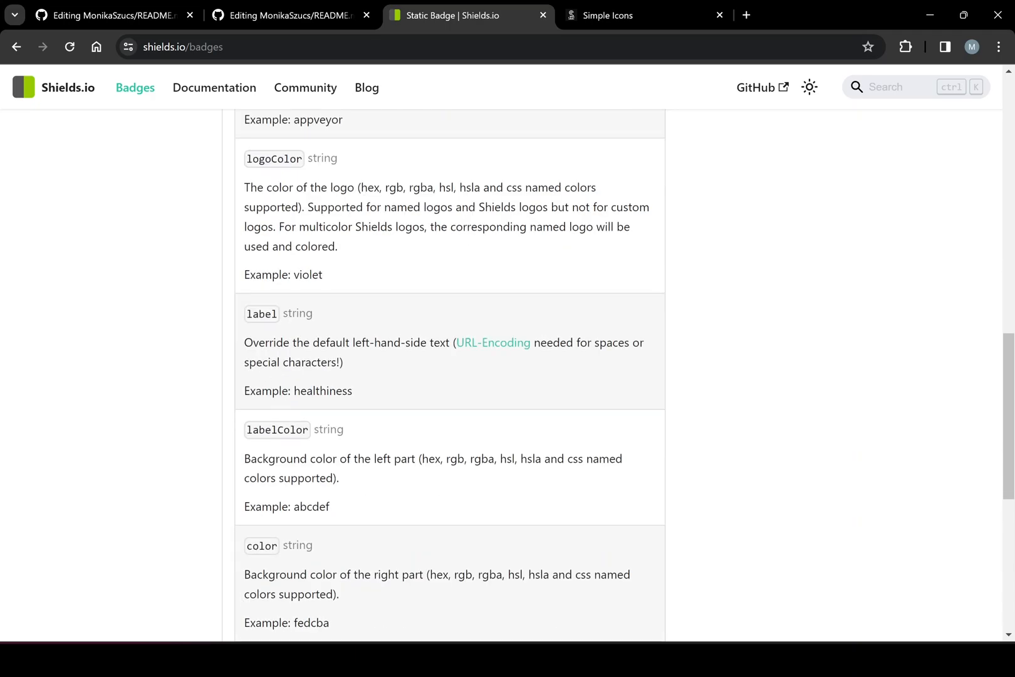
mouse_move(287, 535)
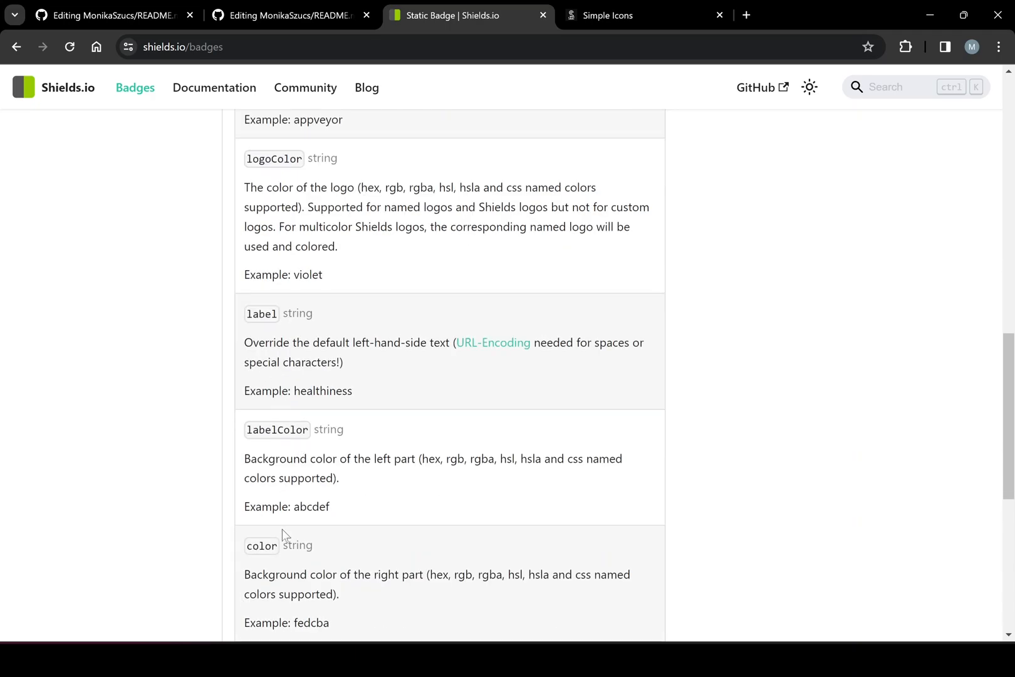
scroll(down, 3)
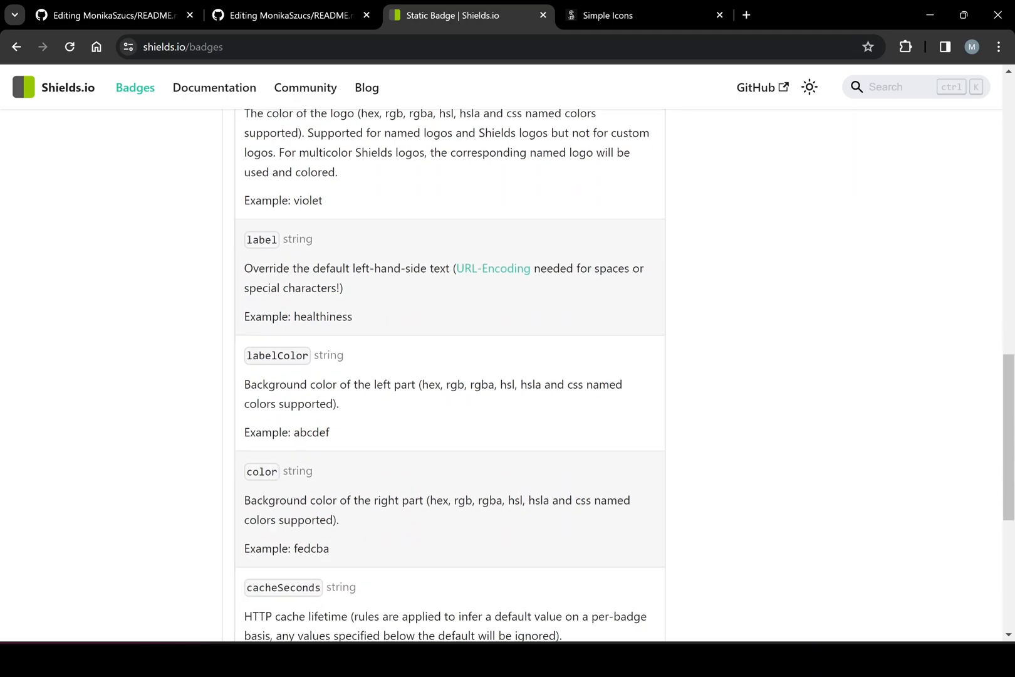
- In the README editor, scroll to the Technologies & Tools badges and select the Visual Studio Code alt text
click(288, 15)
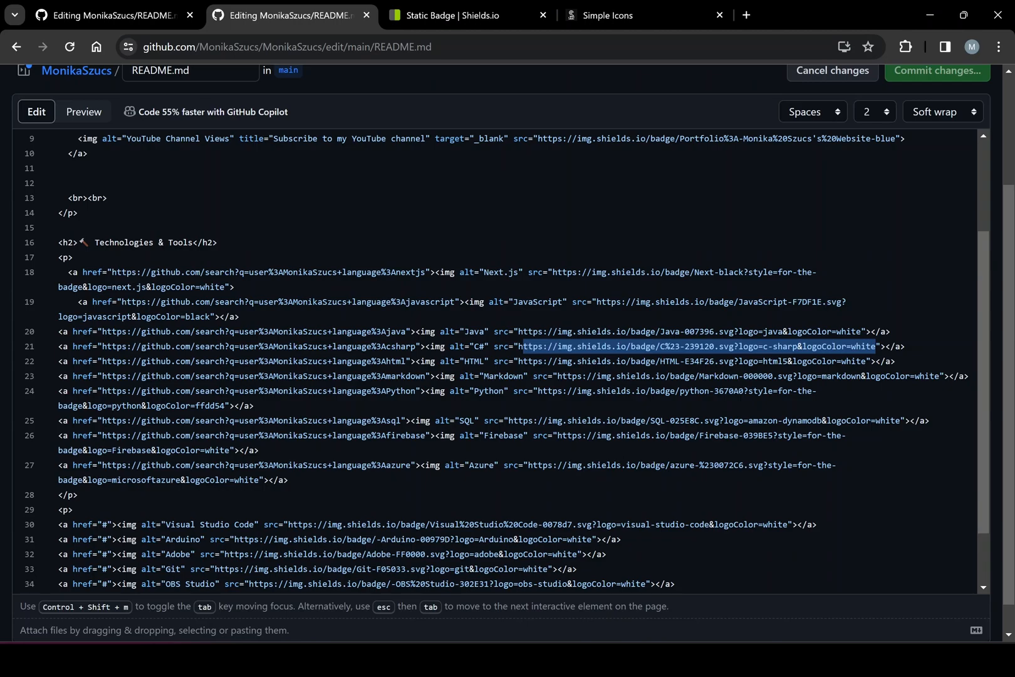
scroll(down, 3)
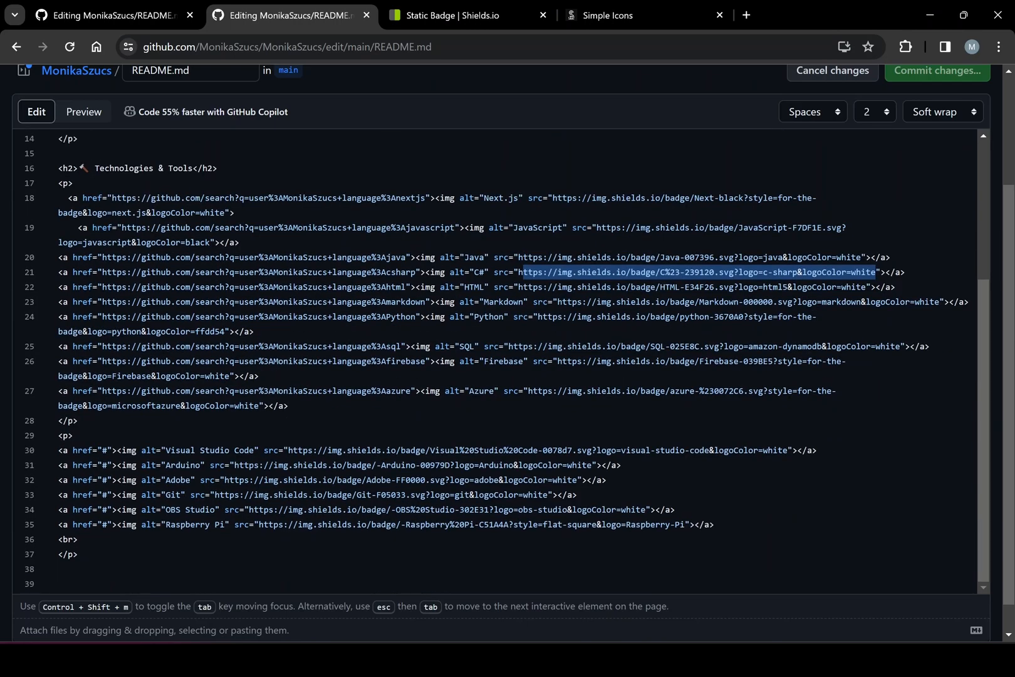
double_click(194, 450)
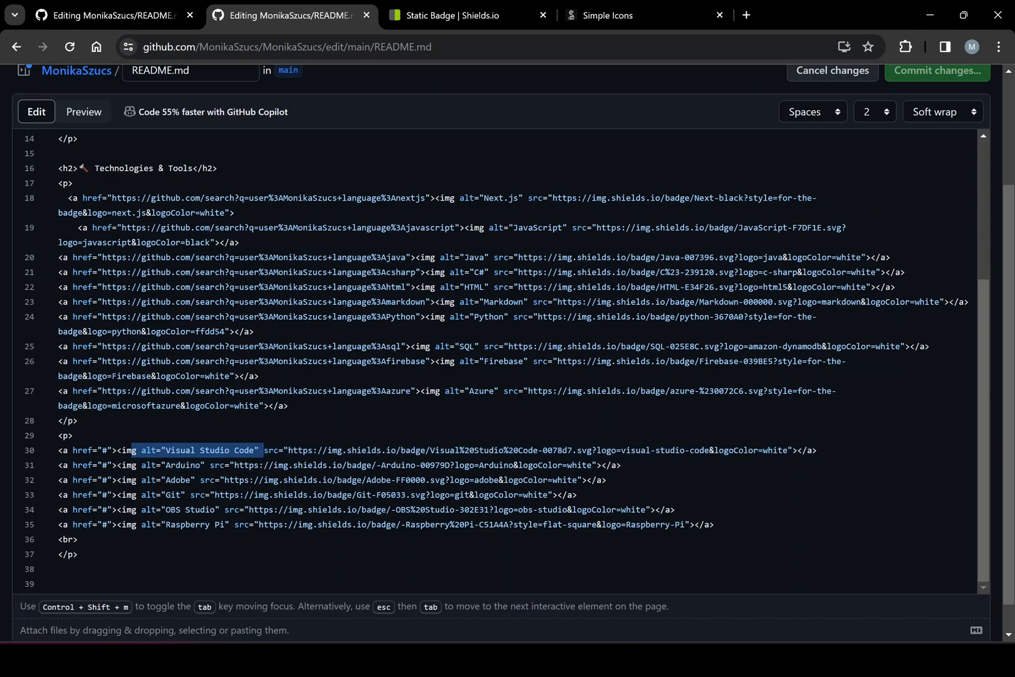